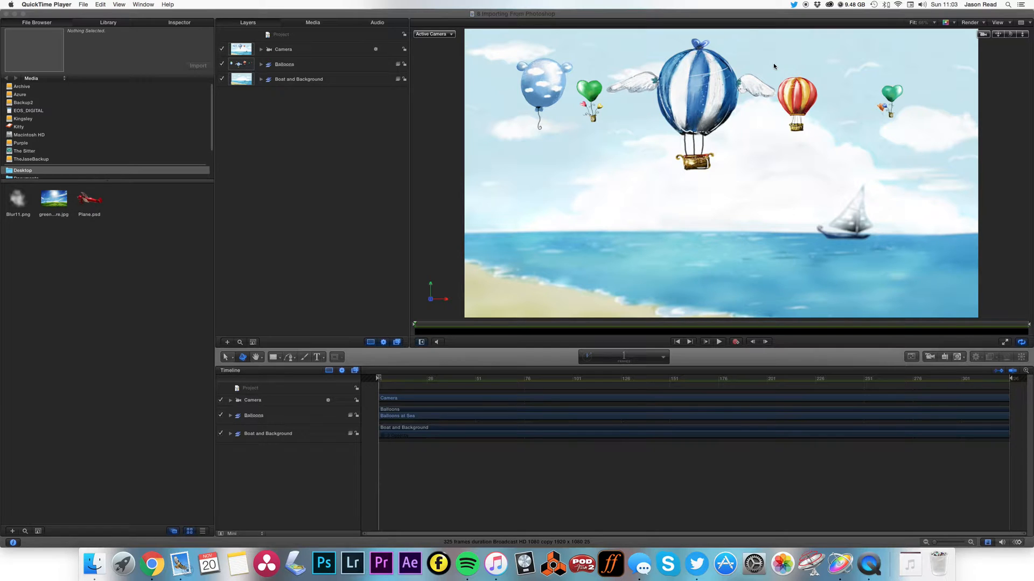
pyautogui.moveTo(391, 255)
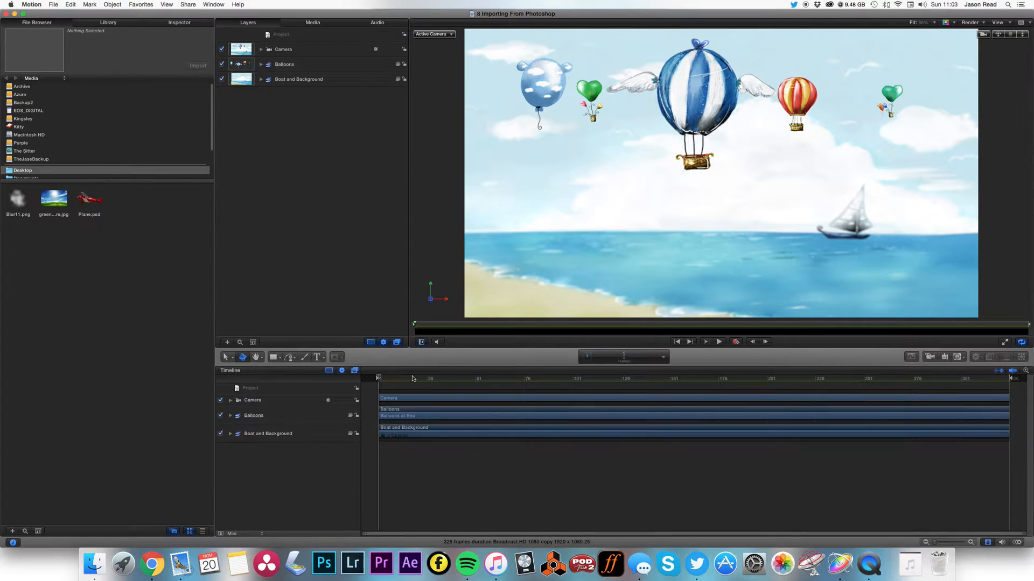
# Preview the finished balloons animation, then create a blank Broadcast HD 1080 Motion project
pyautogui.click(717, 342)
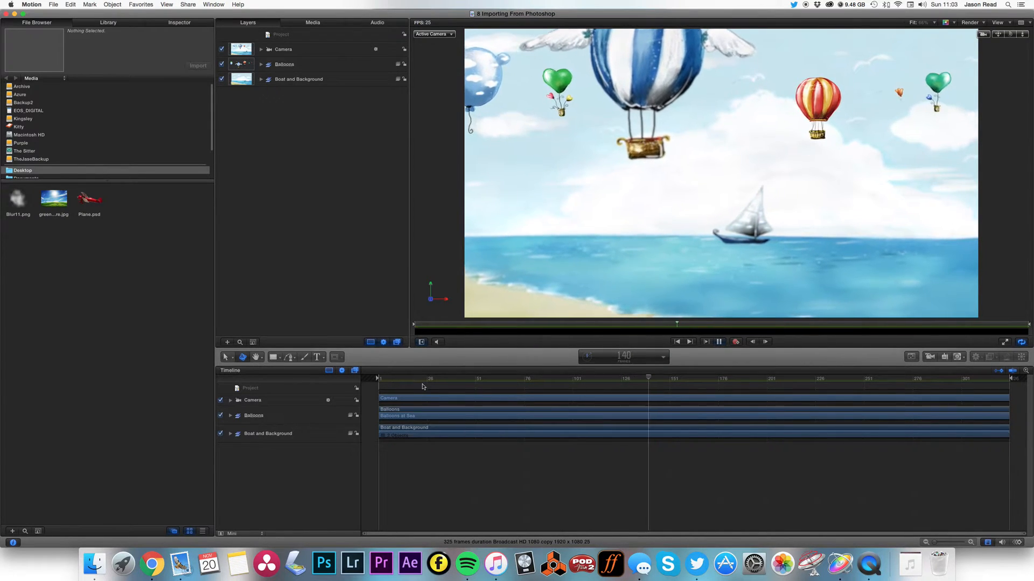
pyautogui.click(718, 341)
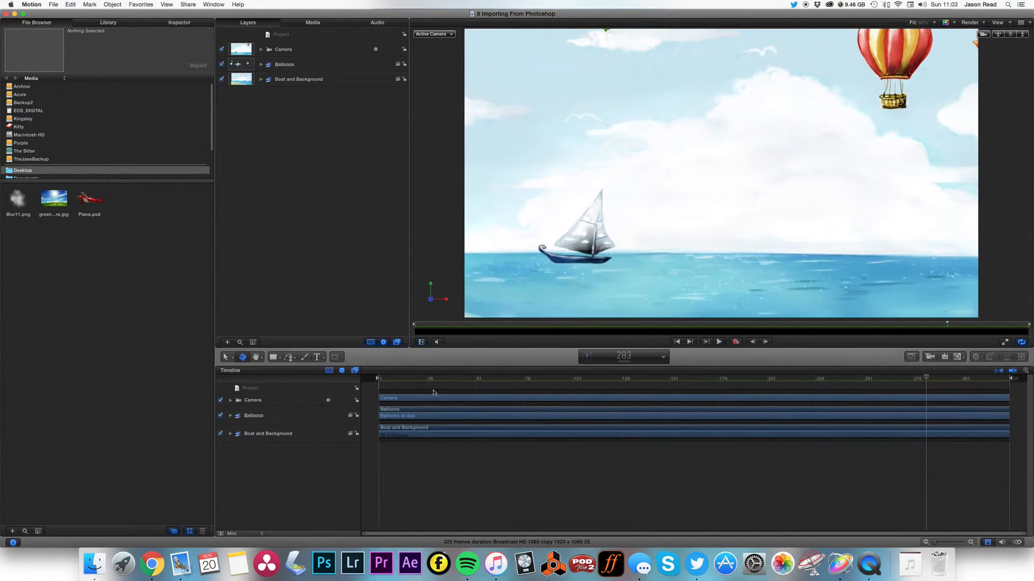
pyautogui.click(53, 5)
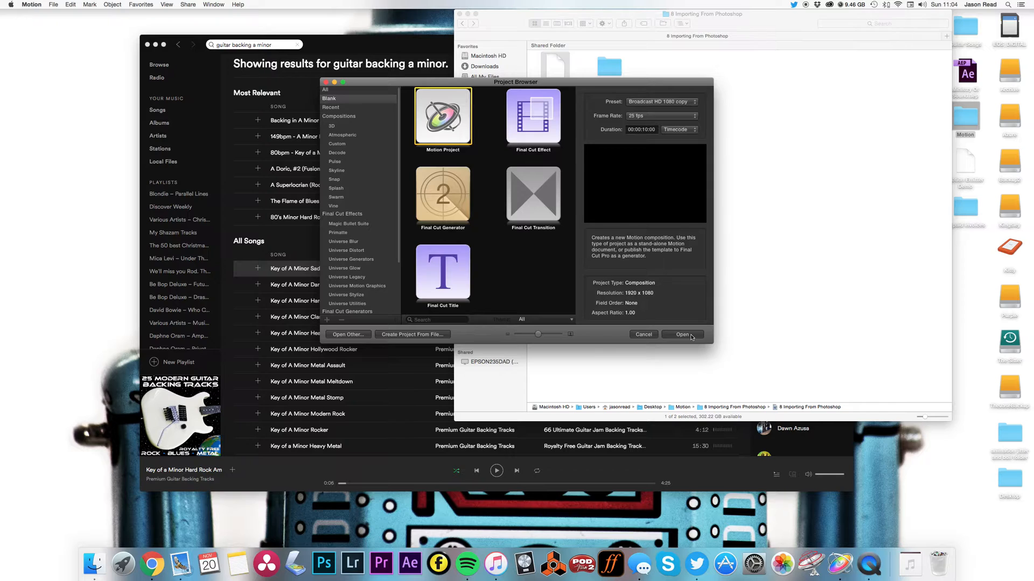
pyautogui.click(682, 334)
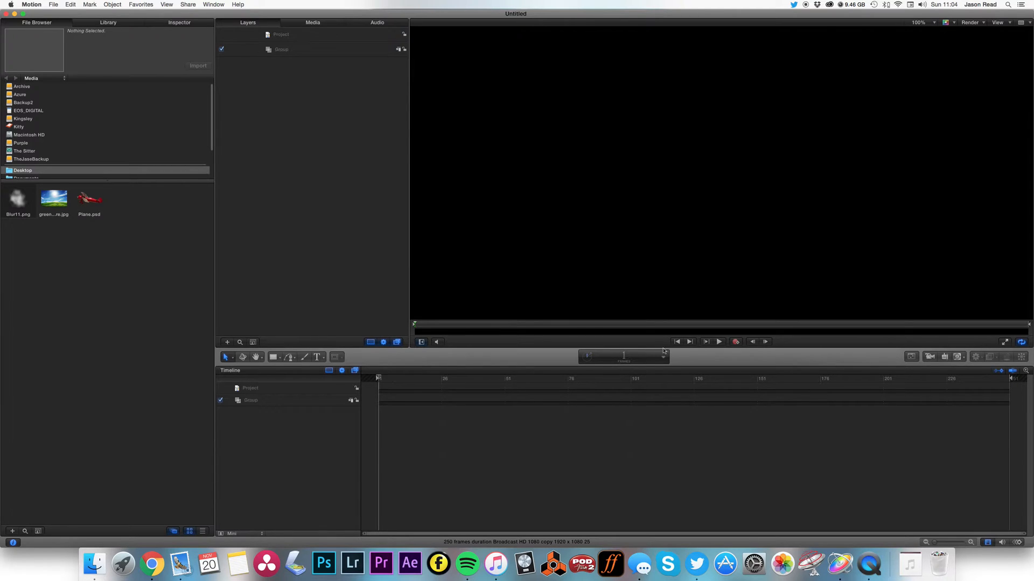
# Import Balloons at Sea.psd from the Motion folder via File > Import
pyautogui.click(53, 5)
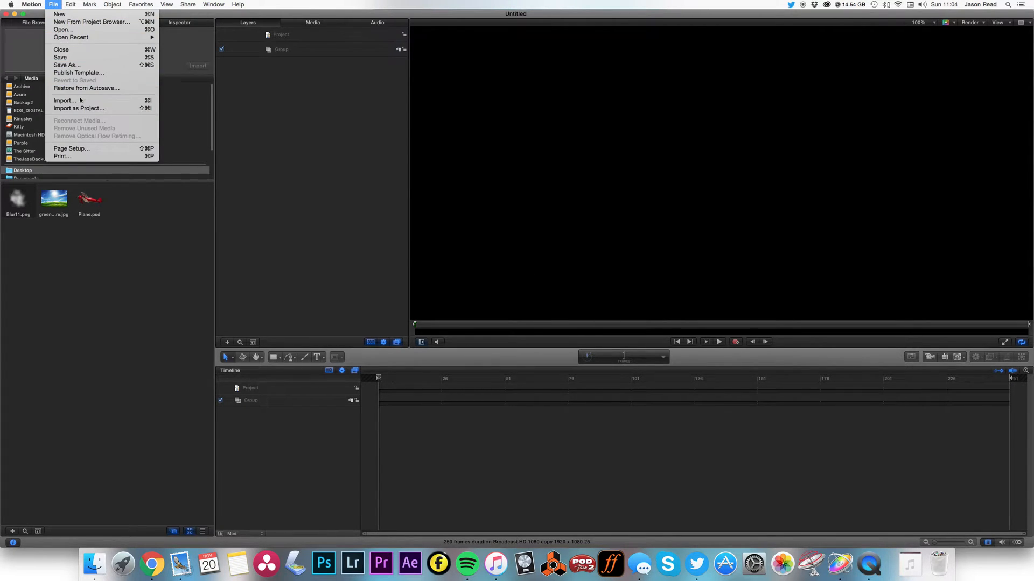
pyautogui.click(64, 100)
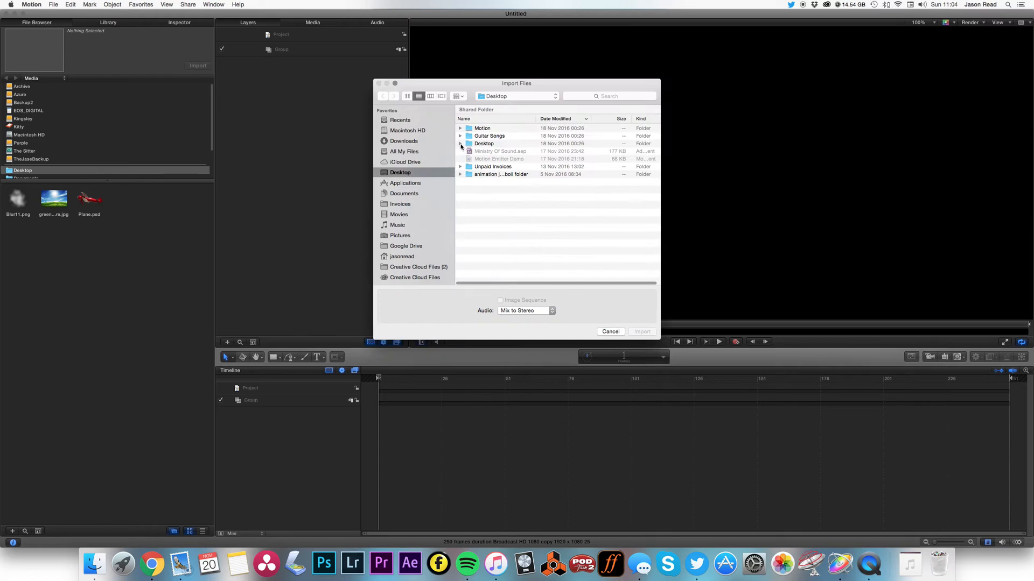
pyautogui.doubleClick(482, 128)
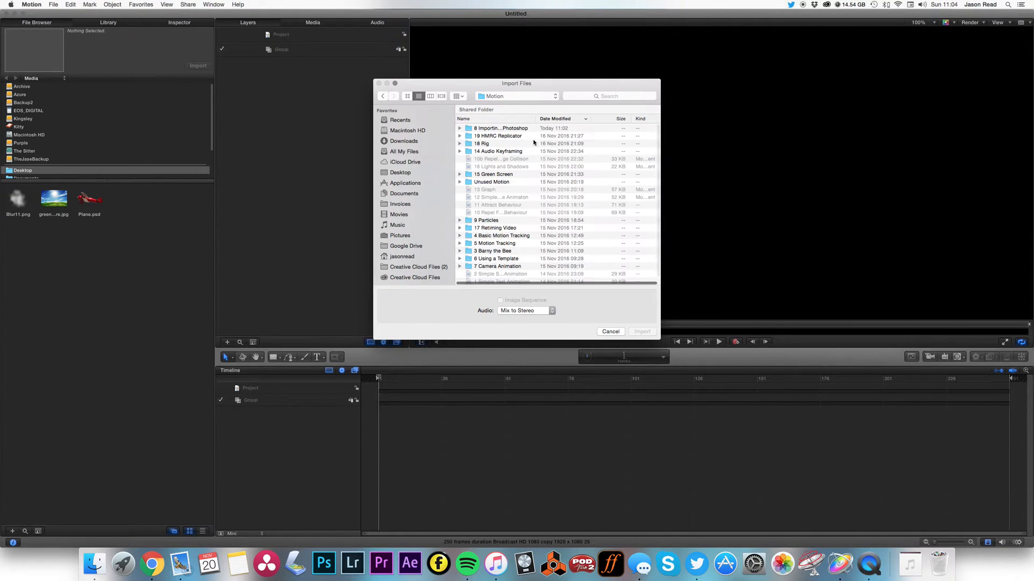
pyautogui.scroll(-3)
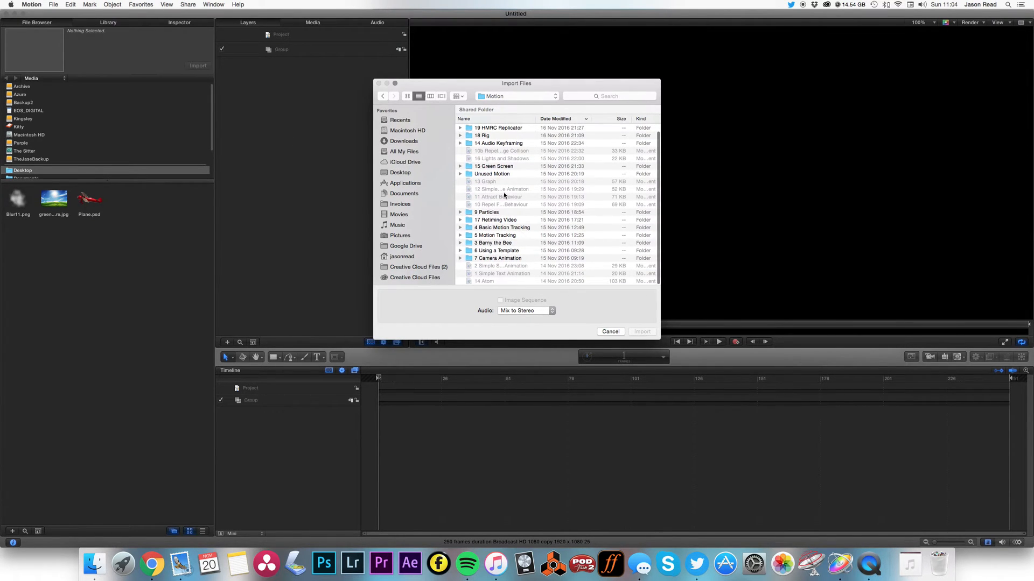
pyautogui.moveTo(508, 246)
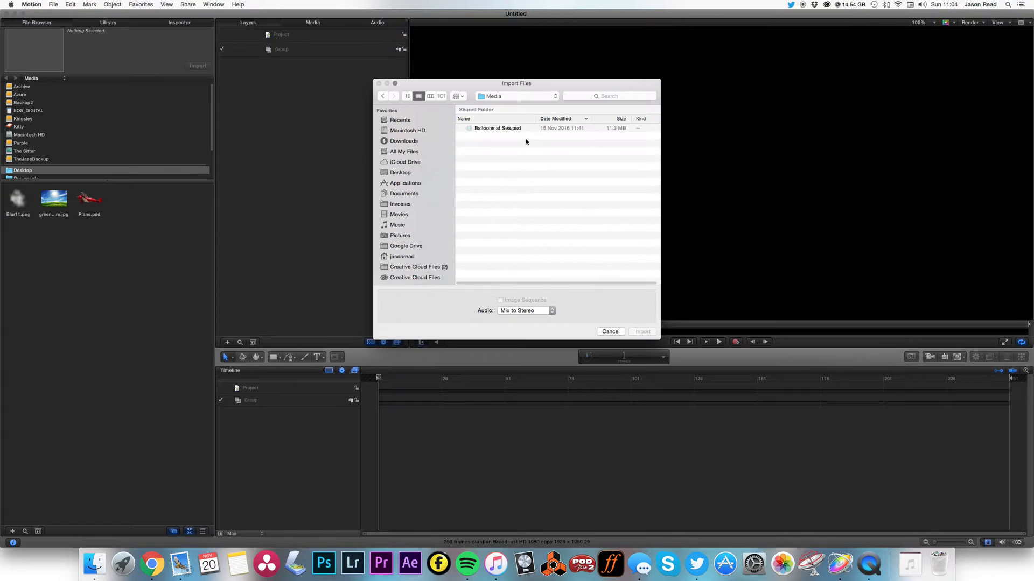
pyautogui.click(497, 128)
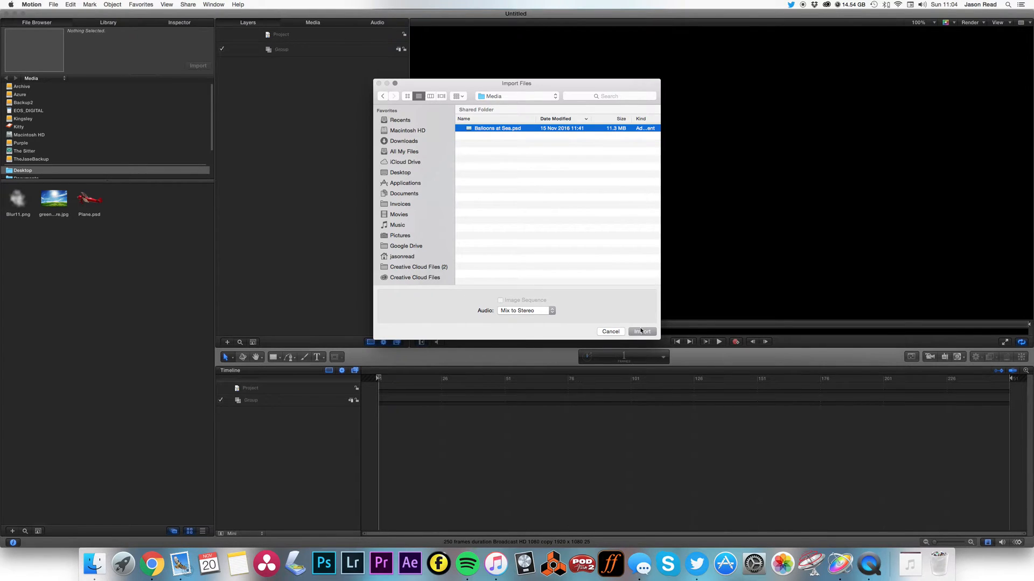
pyautogui.click(640, 332)
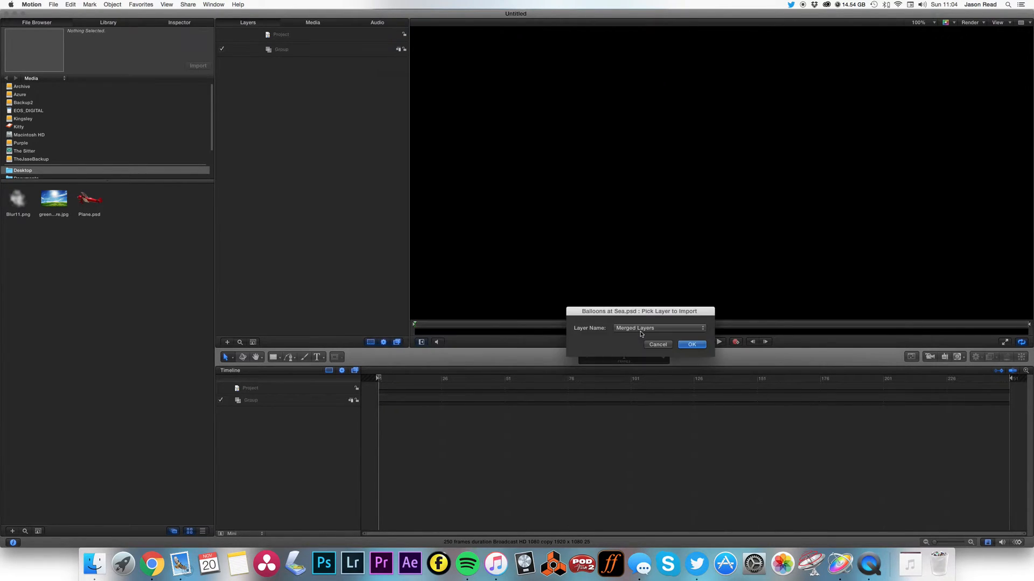
pyautogui.moveTo(666, 334)
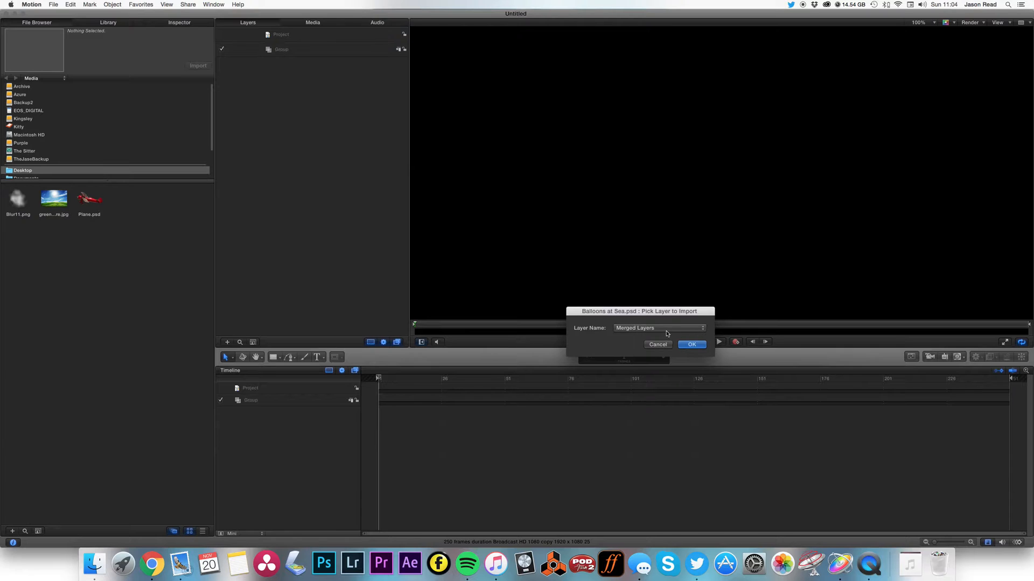
# Bring in the Photoshop file with All Layers as separate layers
pyautogui.click(656, 327)
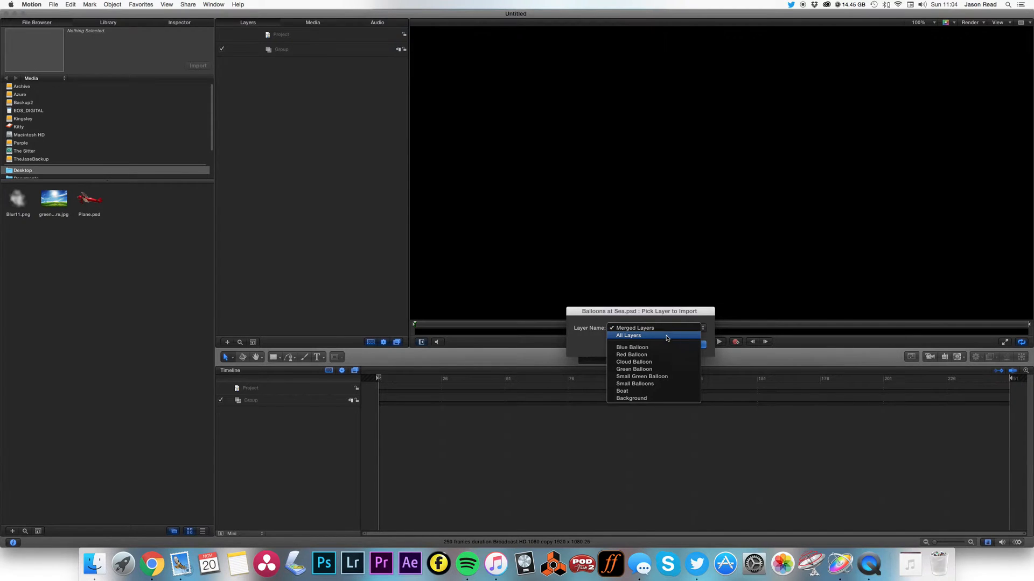
pyautogui.click(628, 336)
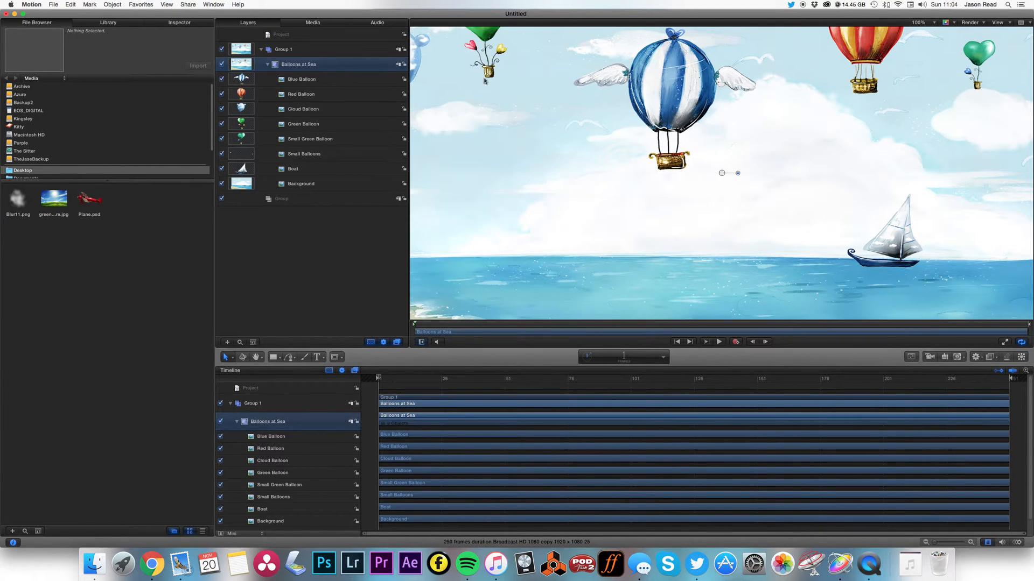
# Fit the scene in the viewer and group the Boat and Background layers together
pyautogui.click(919, 22)
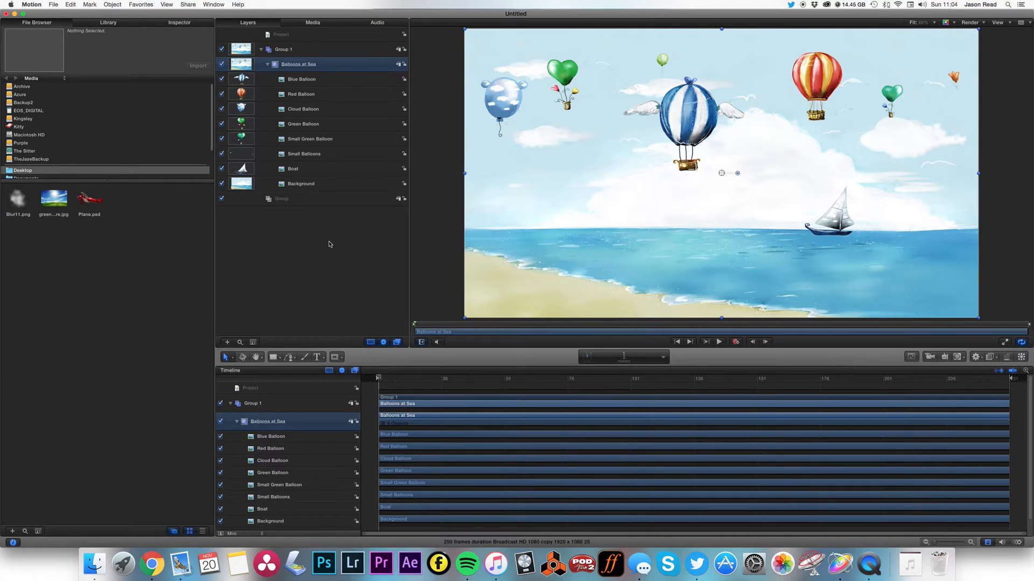
pyautogui.moveTo(323, 174)
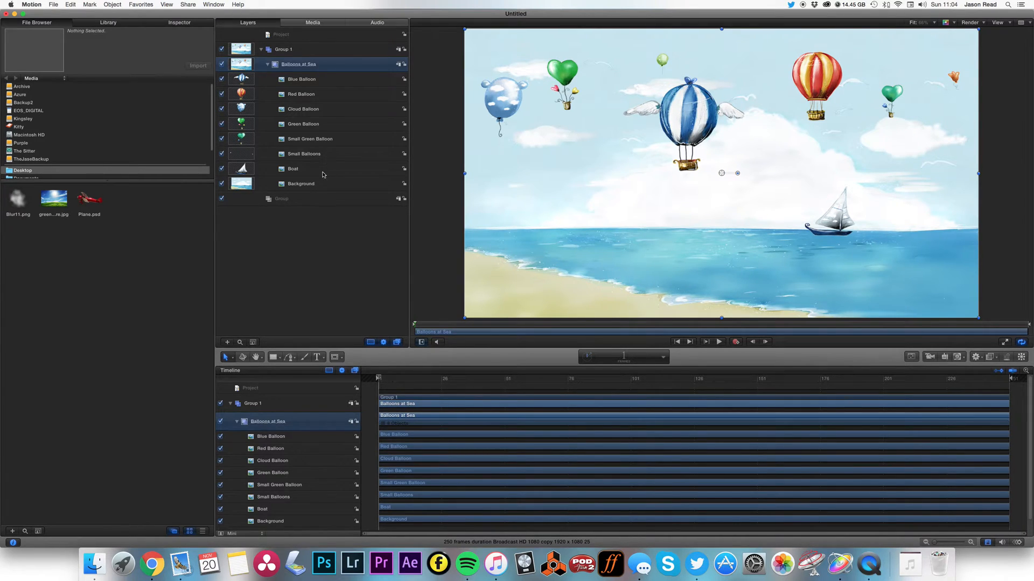
pyautogui.click(293, 168)
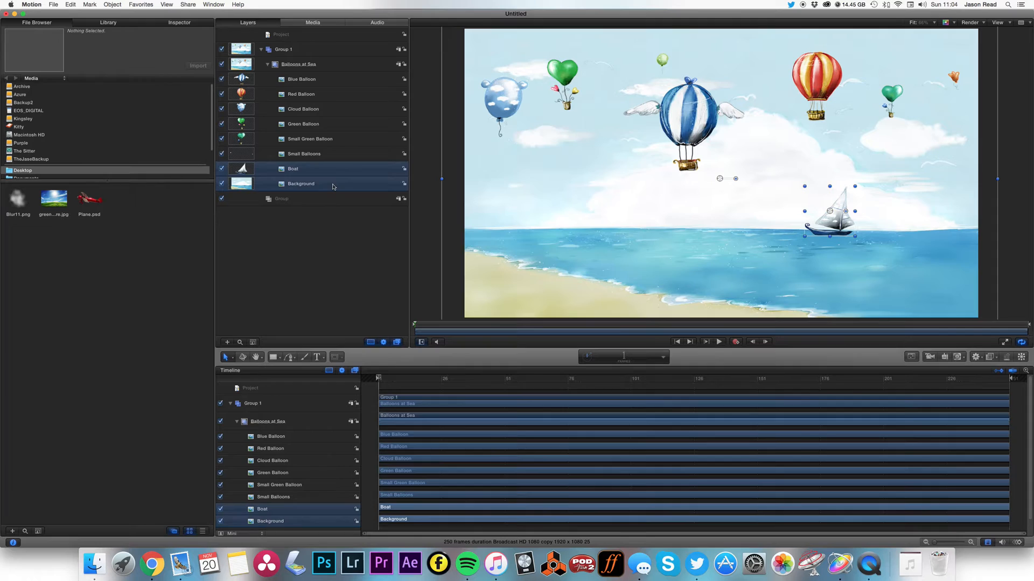
pyautogui.rightClick(301, 183)
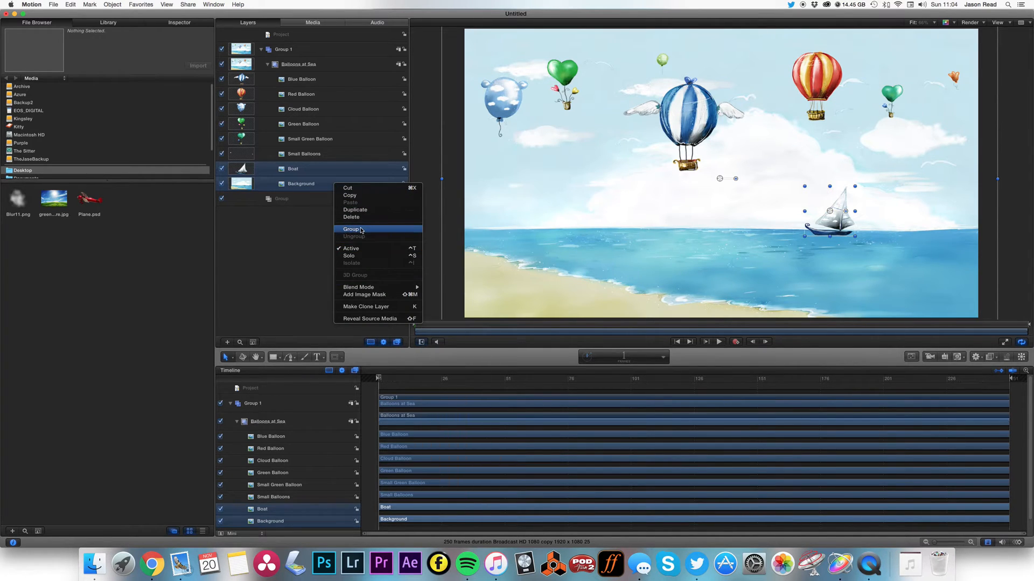
pyautogui.click(353, 229)
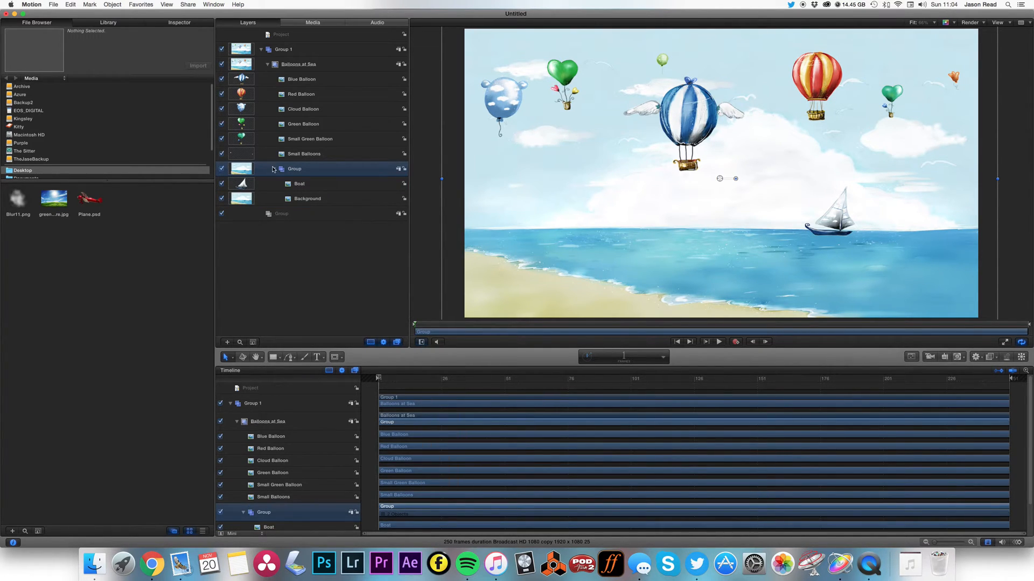
# Collapse the new group and rename it Background
pyautogui.click(273, 169)
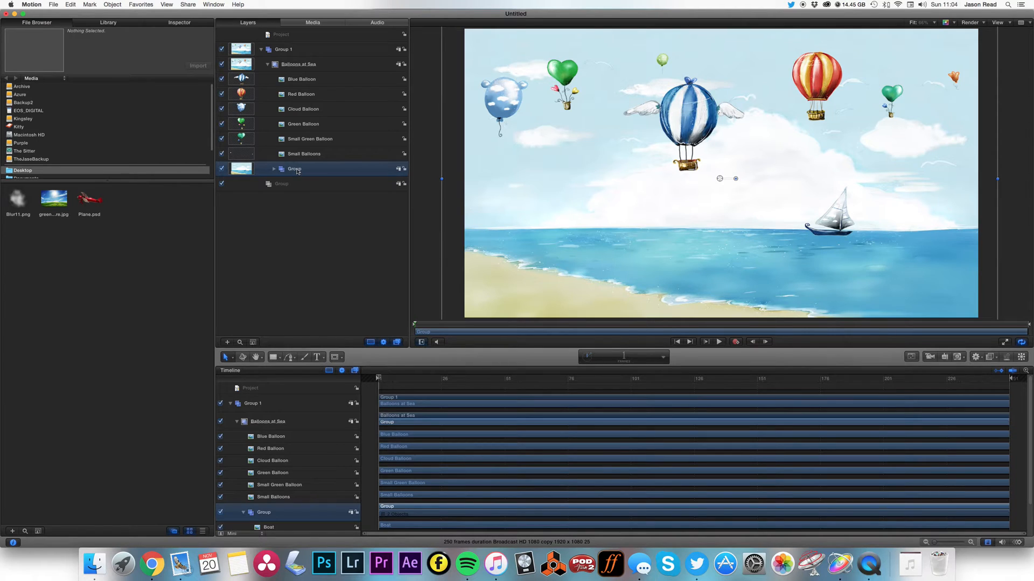
pyautogui.doubleClick(295, 168)
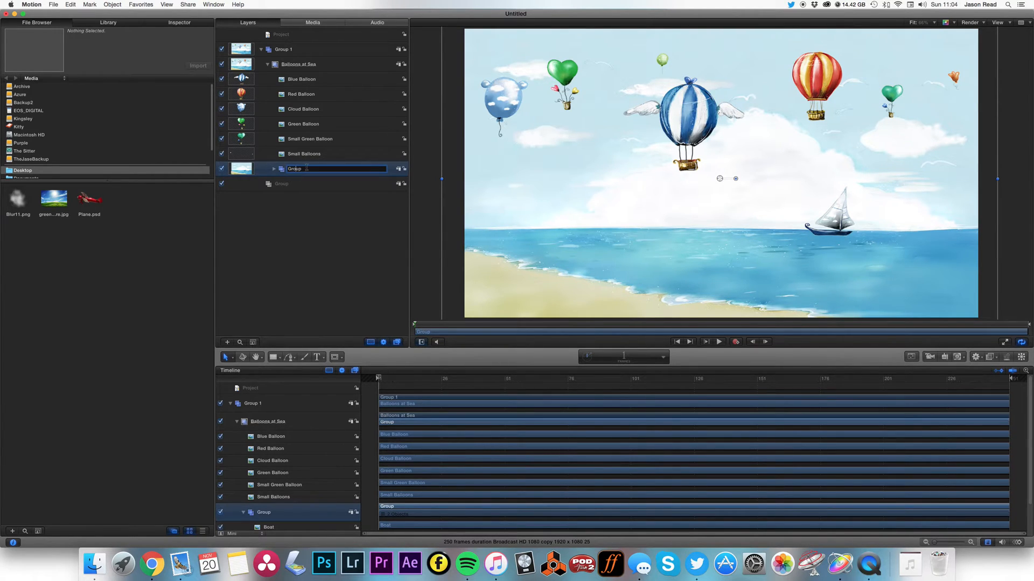
pyautogui.write('Backg')
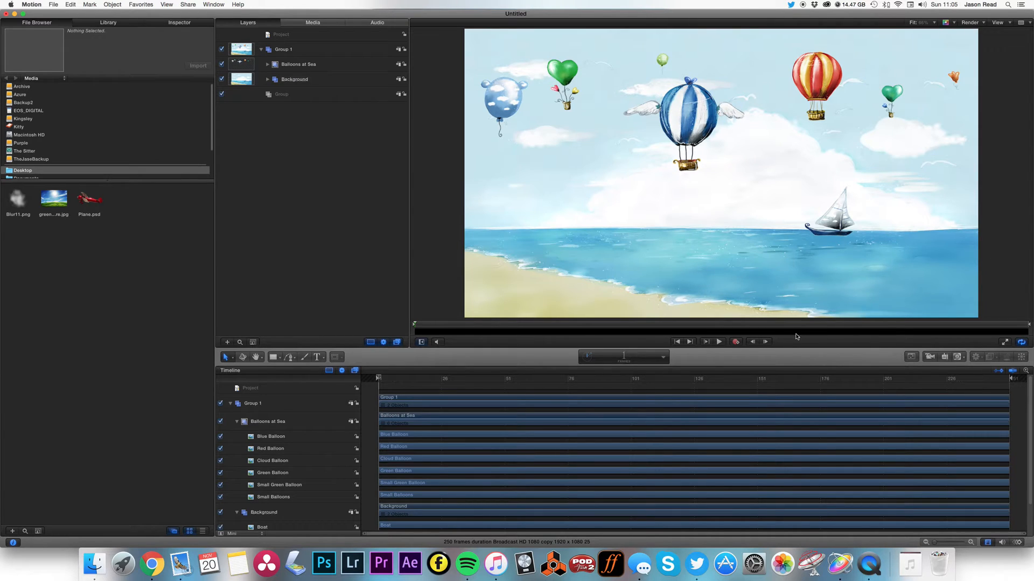
pyautogui.moveTo(725, 367)
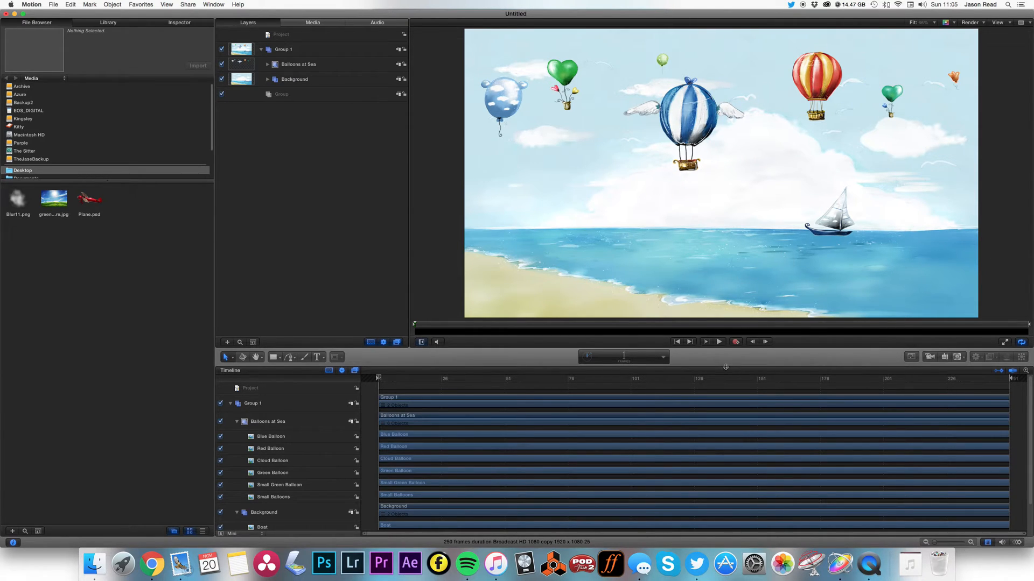
# Add a new camera and switch the existing groups to 3D
pyautogui.click(930, 356)
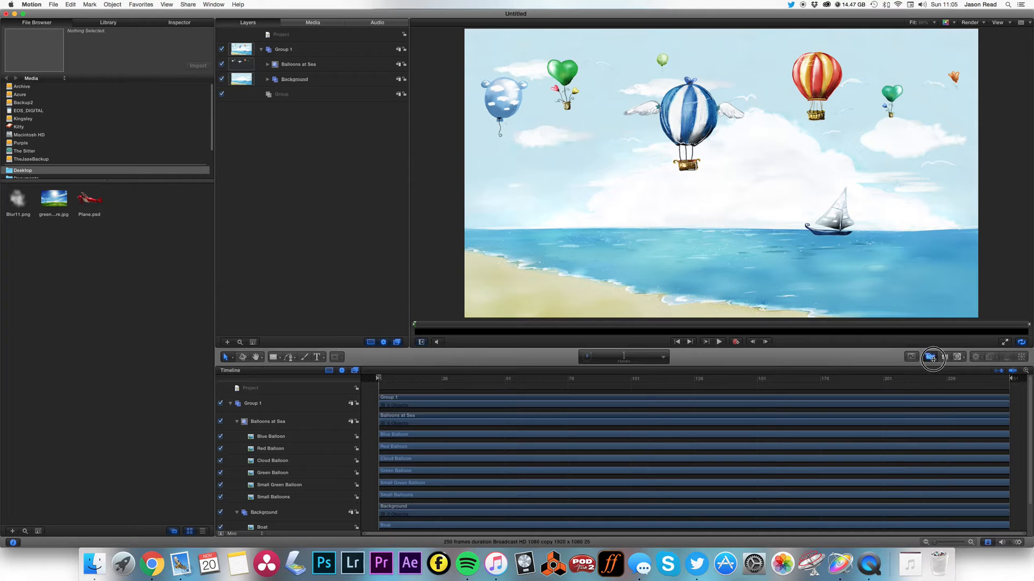
pyautogui.click(931, 356)
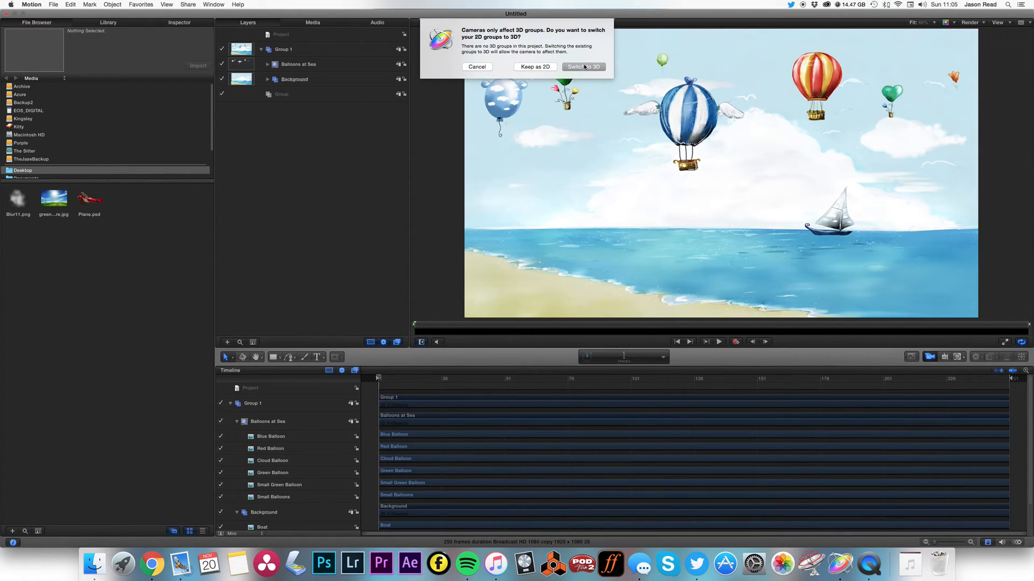
pyautogui.click(583, 67)
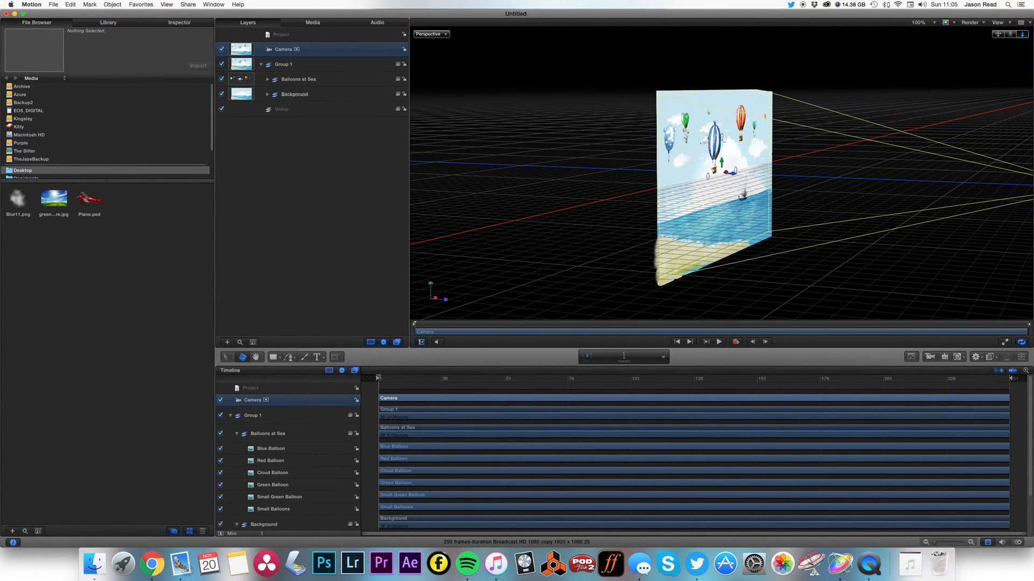
# Drag the Background group backward along its Z axis, well behind the balloons
pyautogui.click(295, 94)
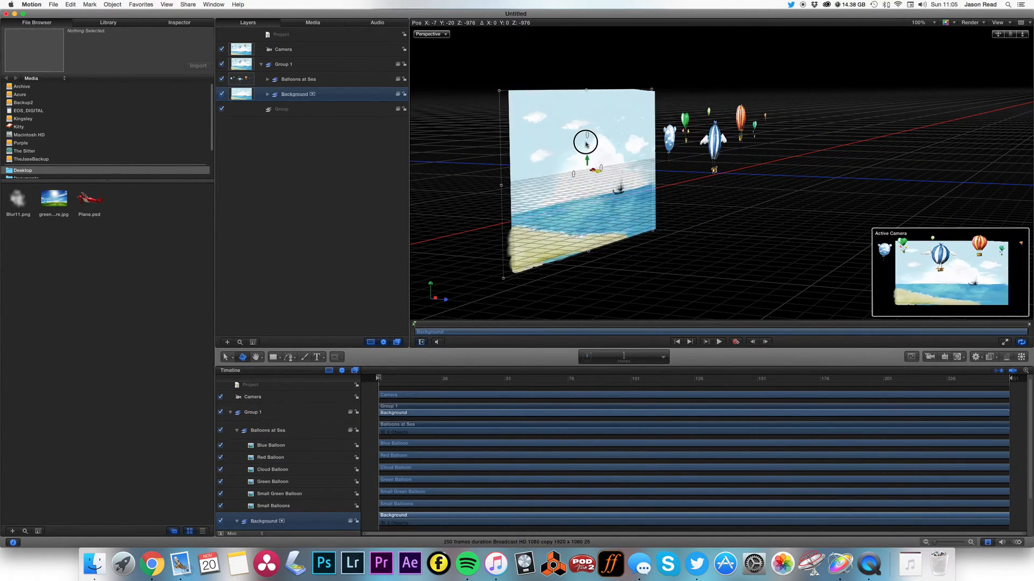
pyautogui.moveTo(585, 143); pyautogui.dragTo(392, 94)
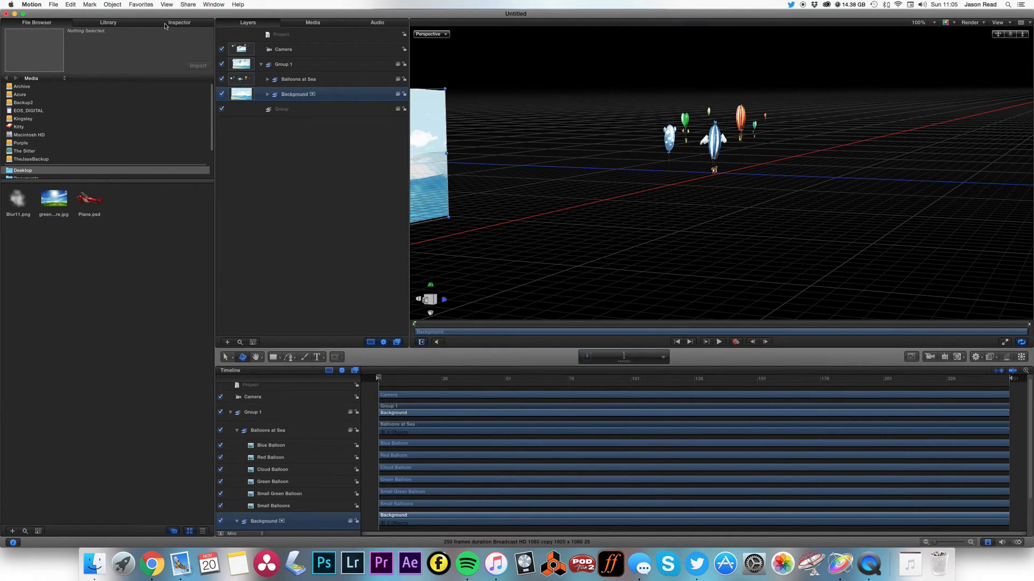
# Scale the Background group up to about 244% in its Properties, then select the blue balloon
pyautogui.click(179, 23)
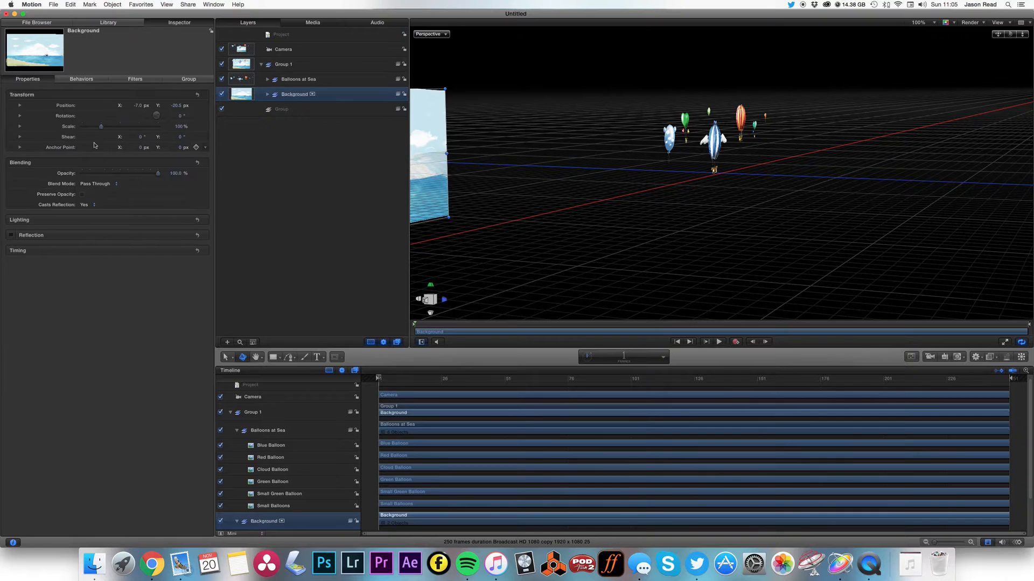
pyautogui.moveTo(100, 126); pyautogui.dragTo(109, 127)
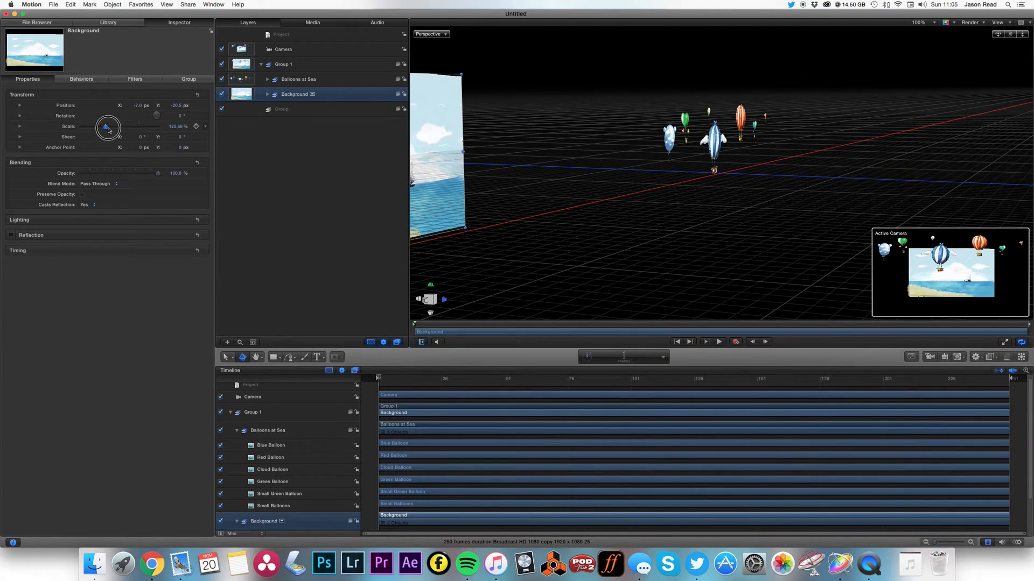
pyautogui.moveTo(108, 126); pyautogui.dragTo(118, 127)
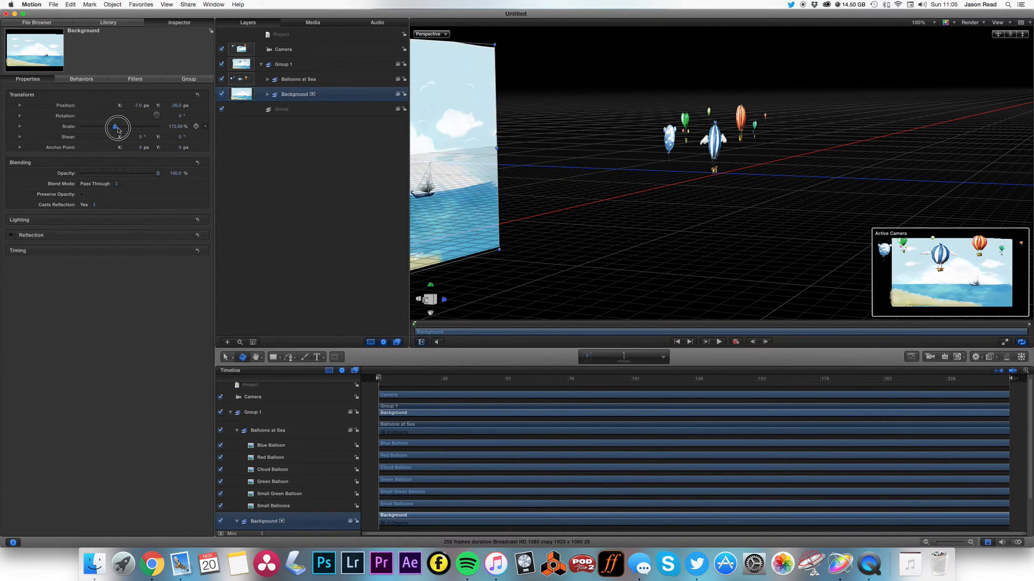
pyautogui.moveTo(117, 127); pyautogui.dragTo(124, 126)
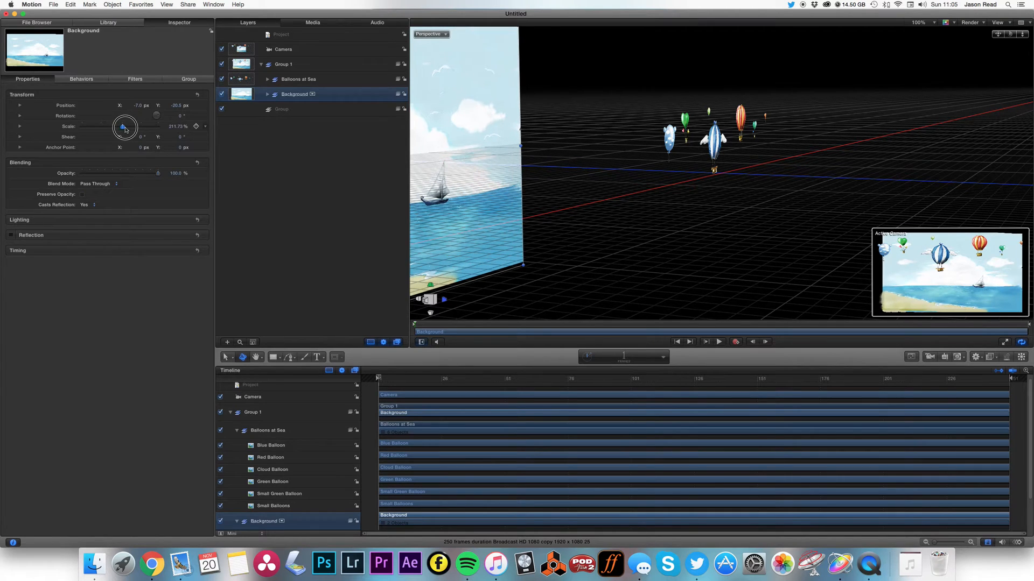
pyautogui.moveTo(124, 126); pyautogui.dragTo(130, 128)
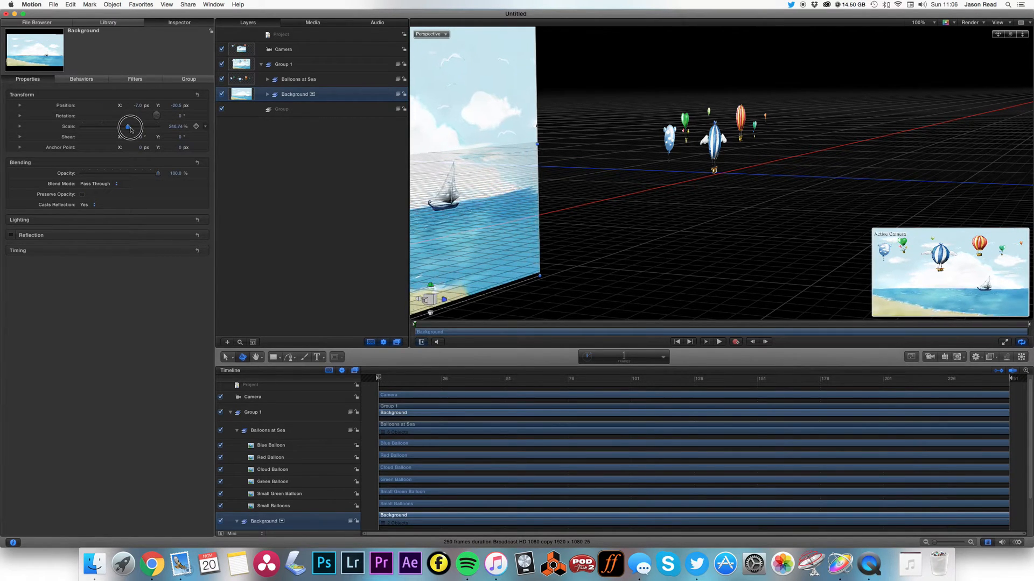
pyautogui.moveTo(130, 126); pyautogui.dragTo(132, 126)
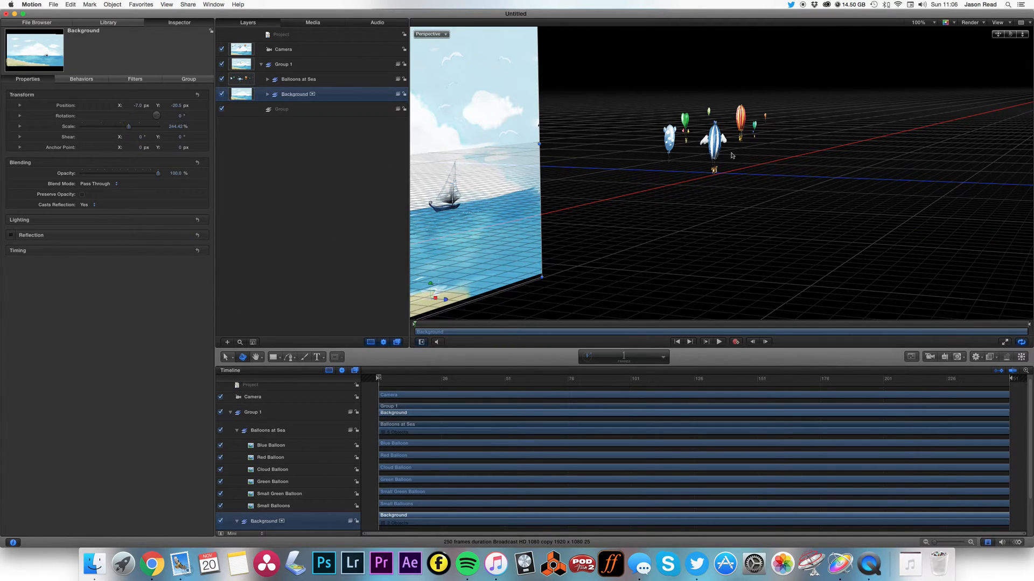
pyautogui.click(303, 94)
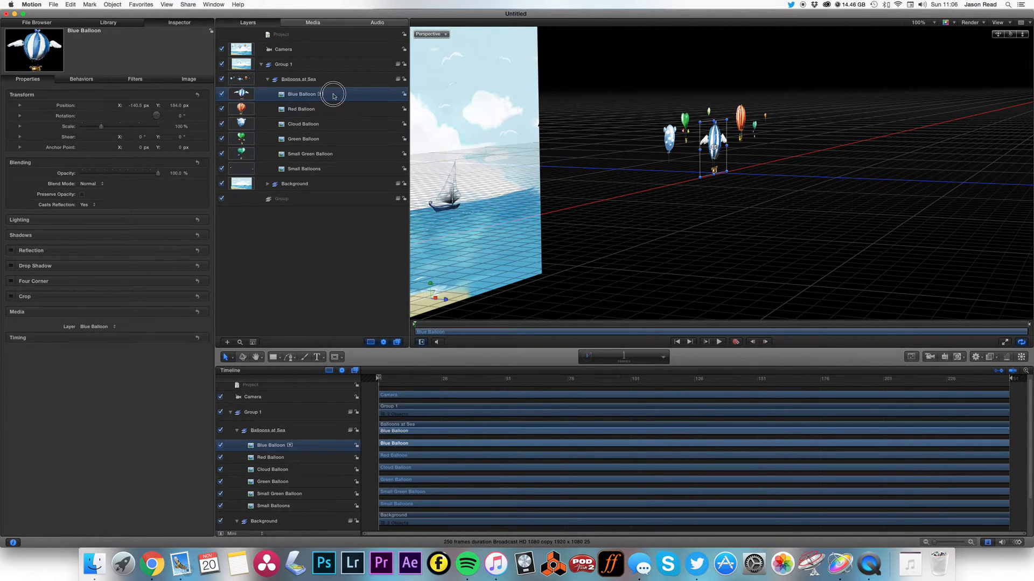
# Move the blue and red balloons rightward in 3D and review the green and small balloons
pyautogui.moveTo(719, 142); pyautogui.dragTo(719, 146)
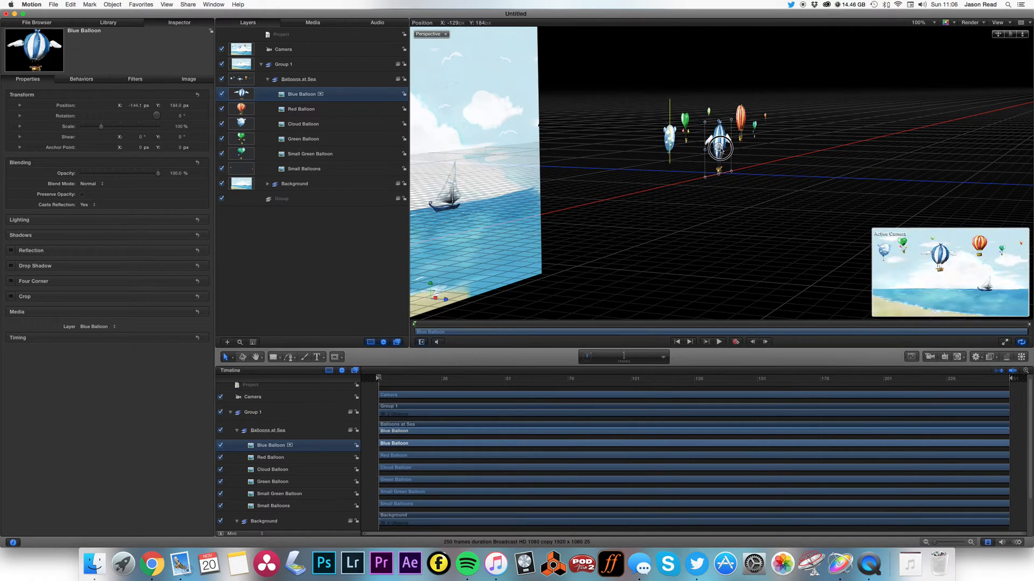
pyautogui.moveTo(719, 151); pyautogui.dragTo(771, 163)
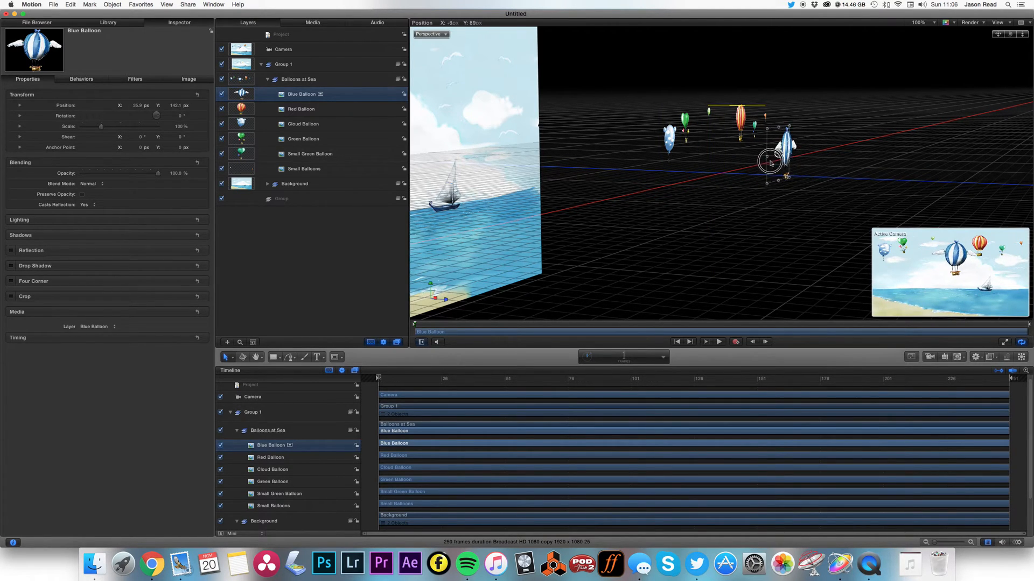
pyautogui.moveTo(770, 162); pyautogui.dragTo(771, 158)
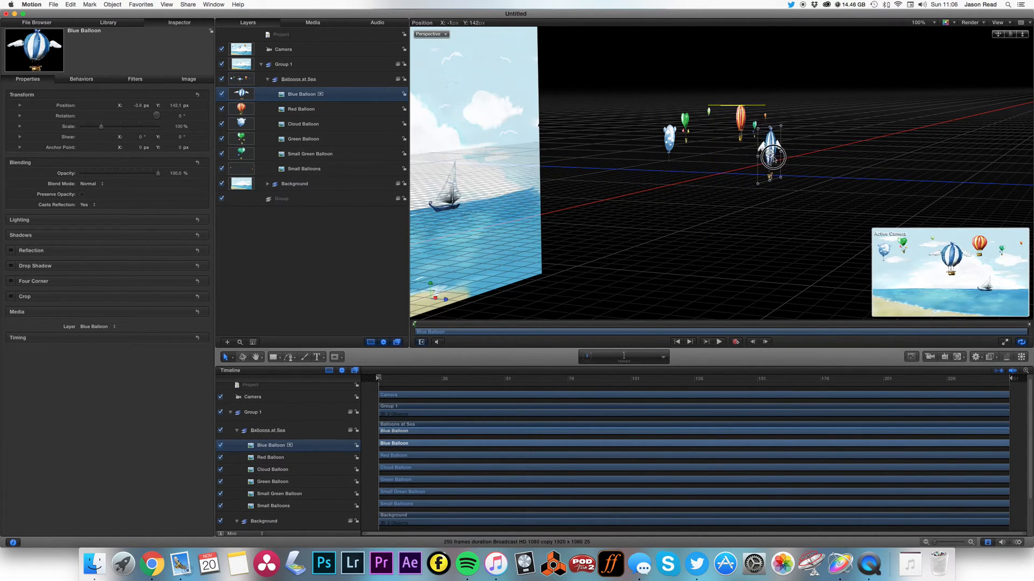
pyautogui.click(300, 109)
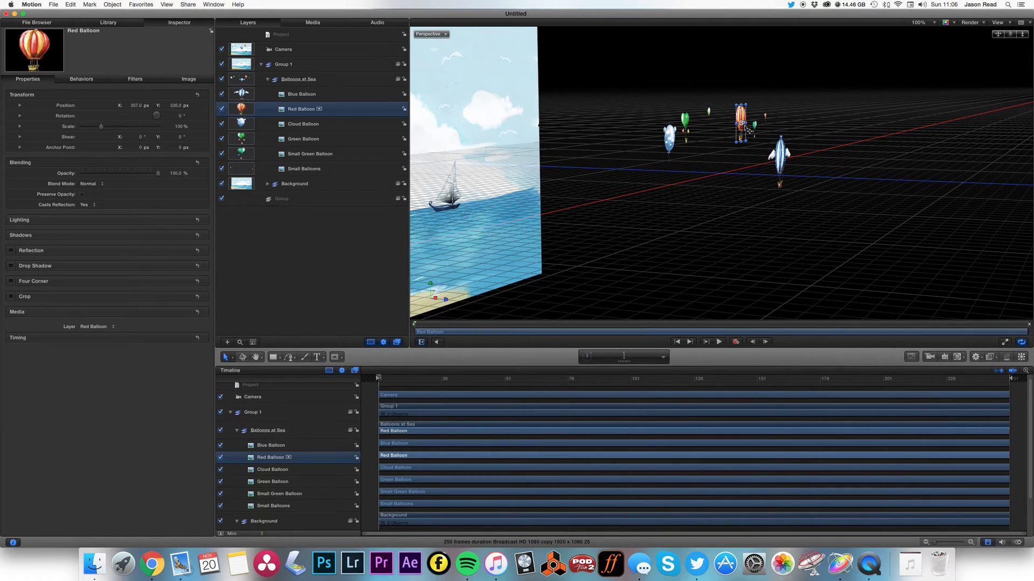
pyautogui.moveTo(742, 125); pyautogui.dragTo(784, 125)
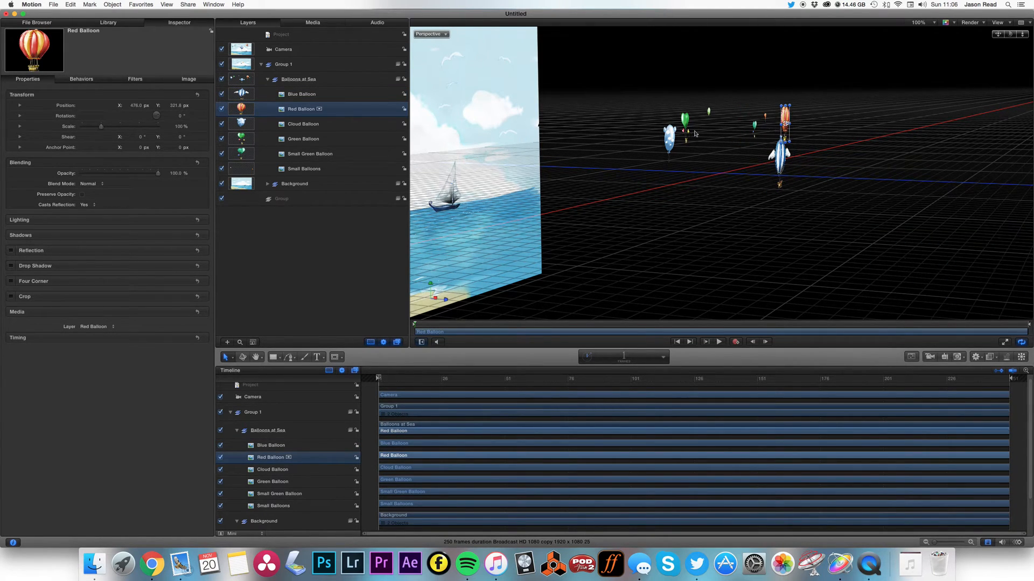
pyautogui.click(303, 124)
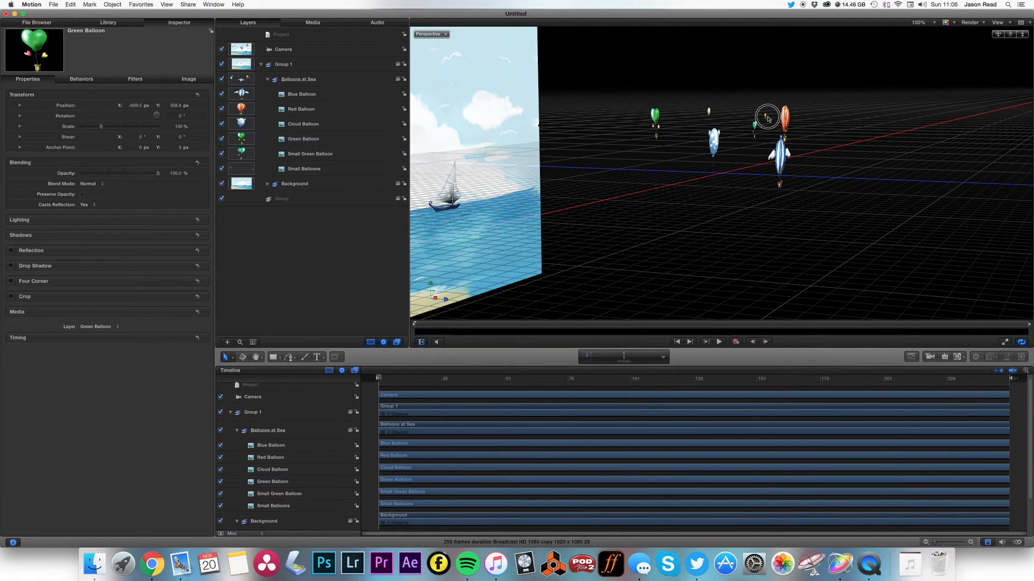
pyautogui.click(304, 168)
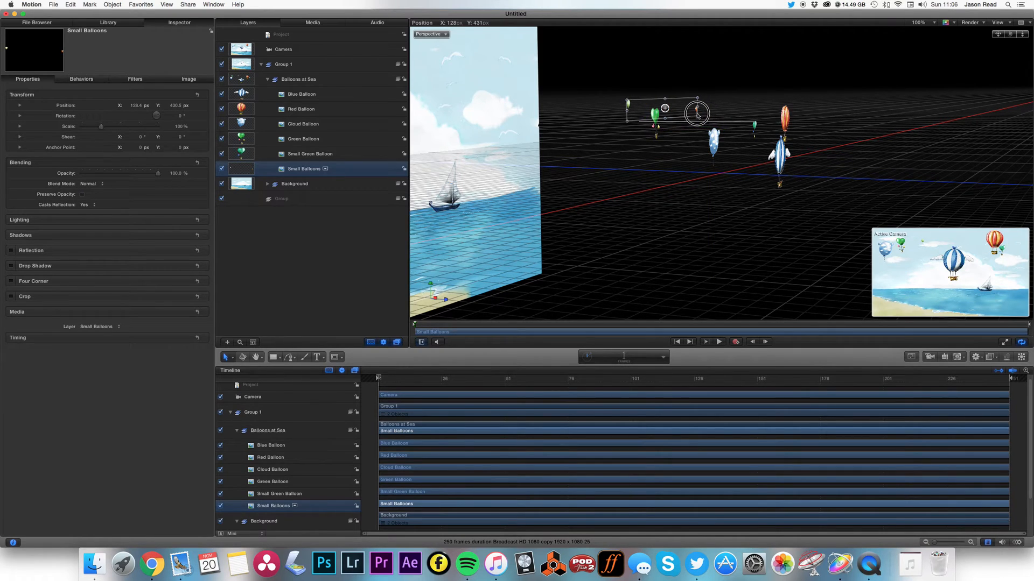
# Reposition the blue balloon further right and fine-tune it, then select the red balloon
pyautogui.click(301, 93)
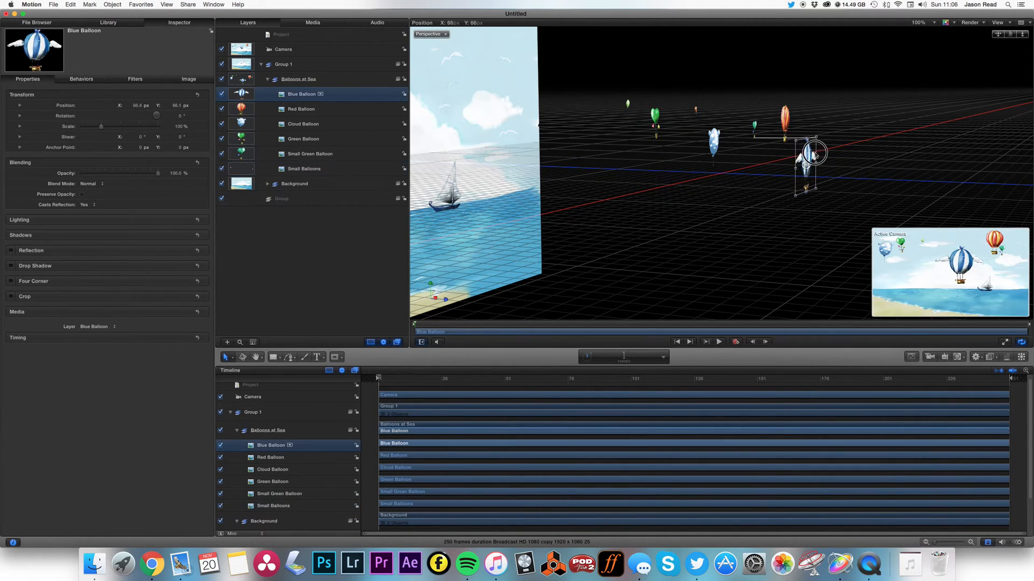
pyautogui.moveTo(814, 154); pyautogui.dragTo(806, 179)
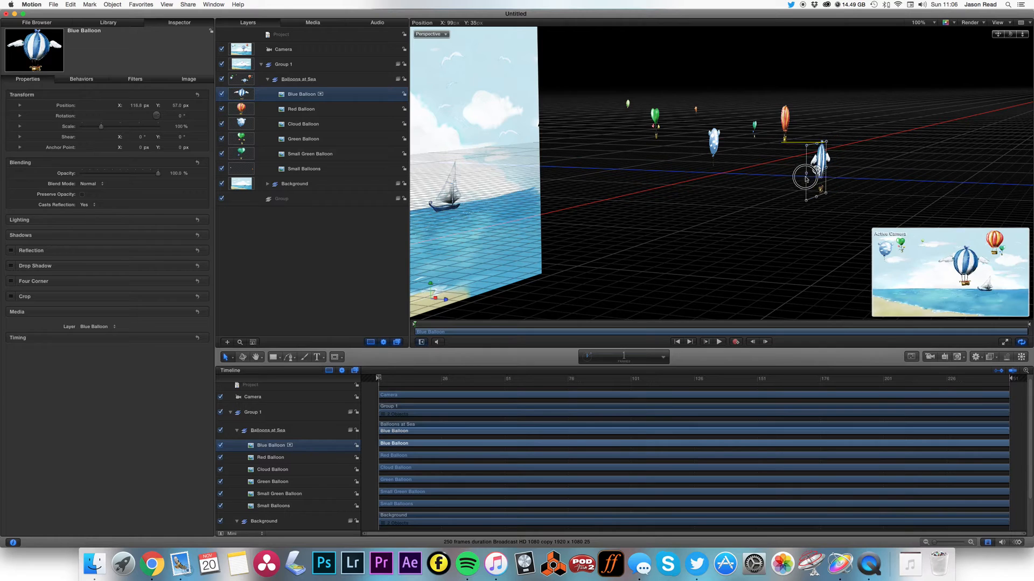
pyautogui.moveTo(806, 178); pyautogui.dragTo(740, 163)
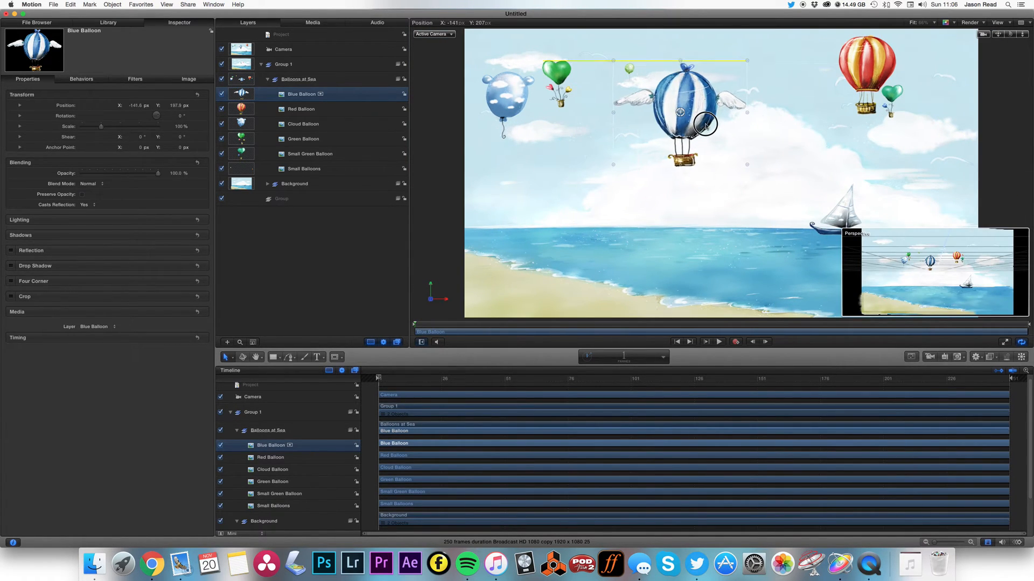
pyautogui.click(301, 108)
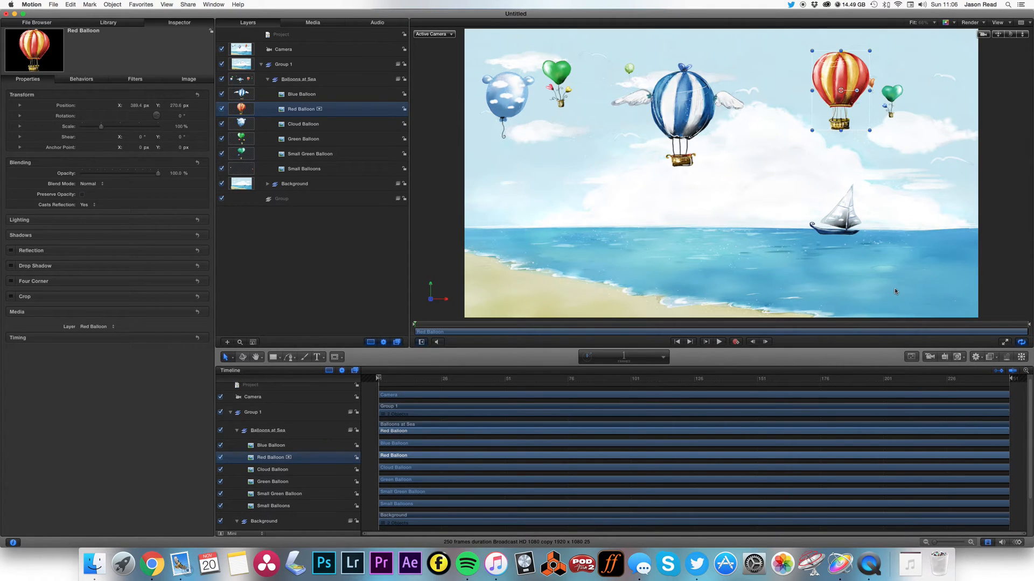
pyautogui.moveTo(498, 396)
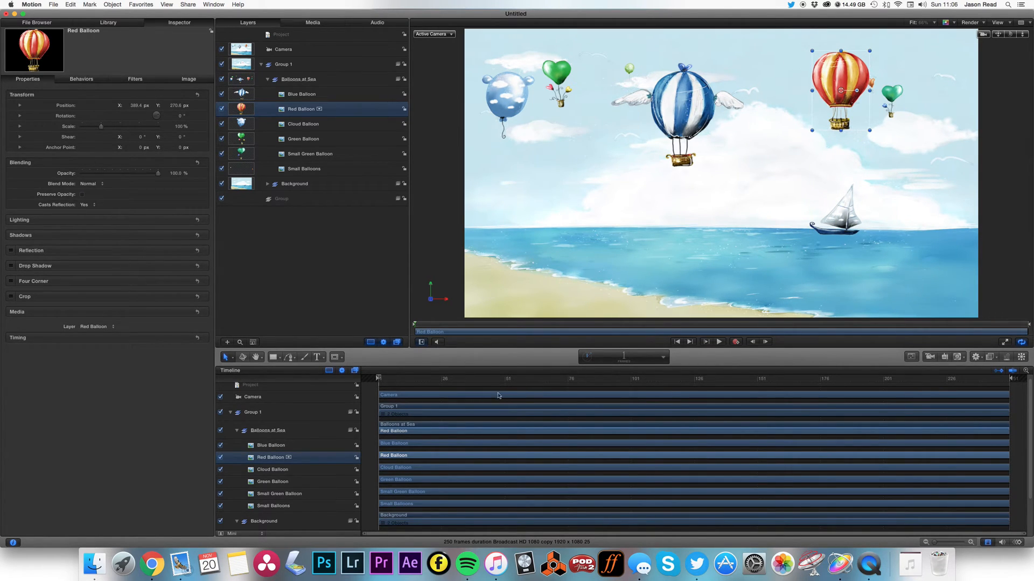
# Add a Random Motion simulation behaviour to the Balloons at Sea group
pyautogui.click(282, 49)
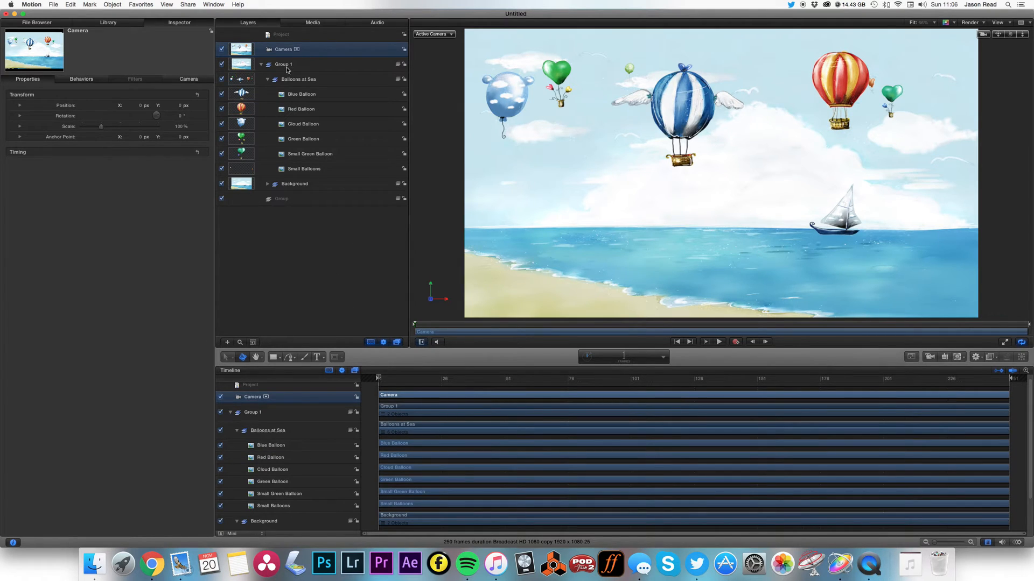
pyautogui.click(282, 64)
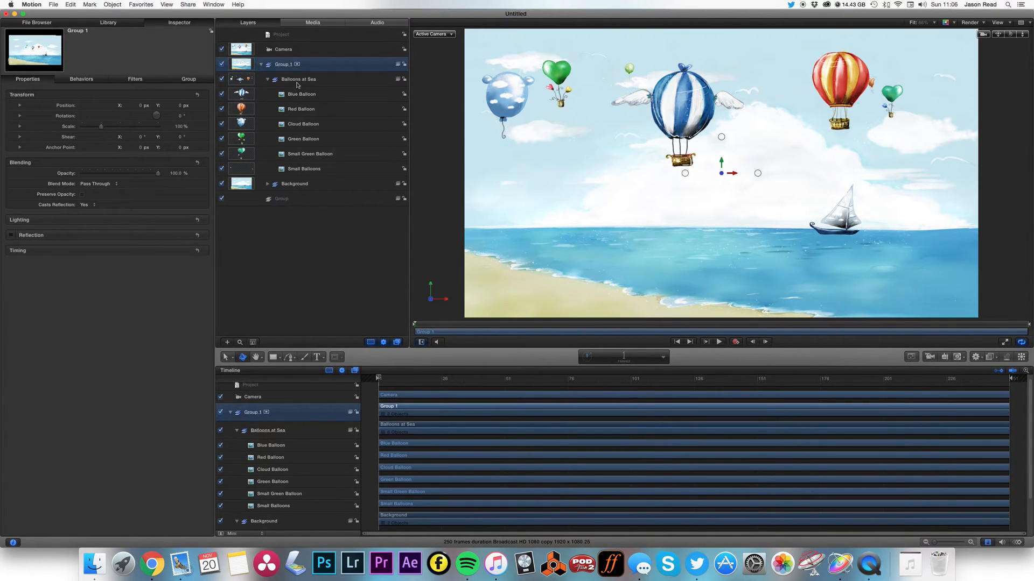
pyautogui.click(297, 79)
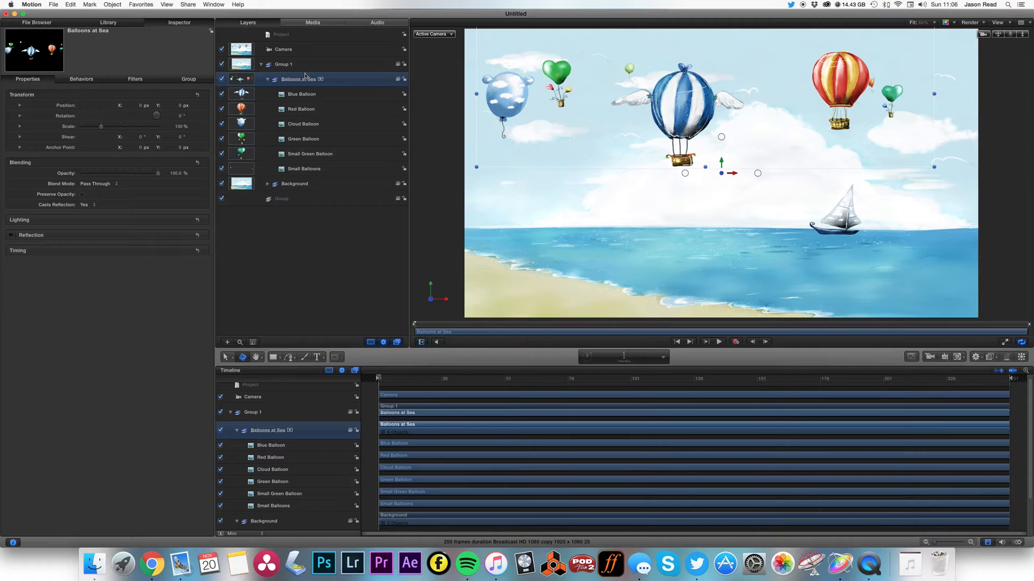
pyautogui.click(283, 64)
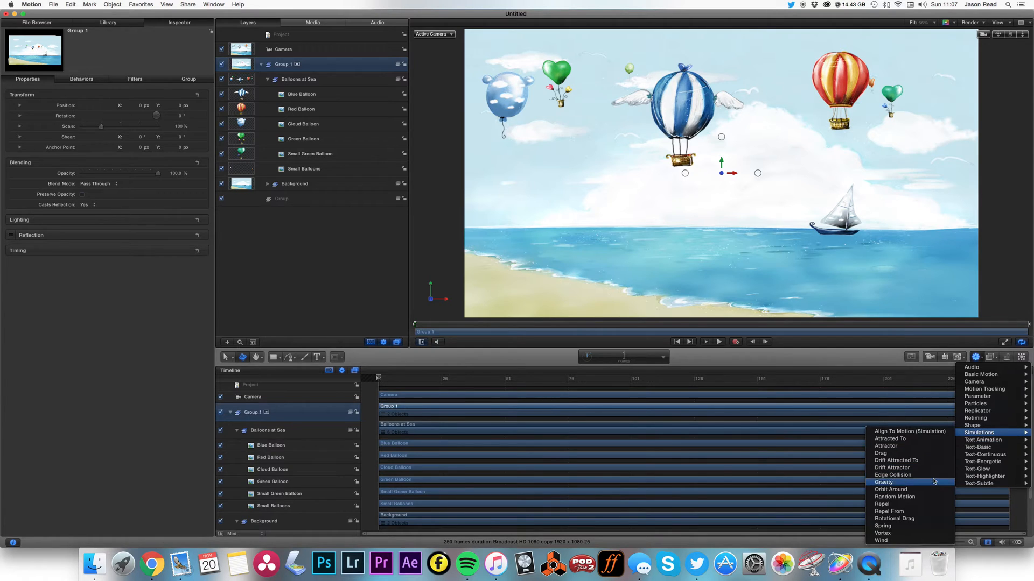
pyautogui.click(895, 497)
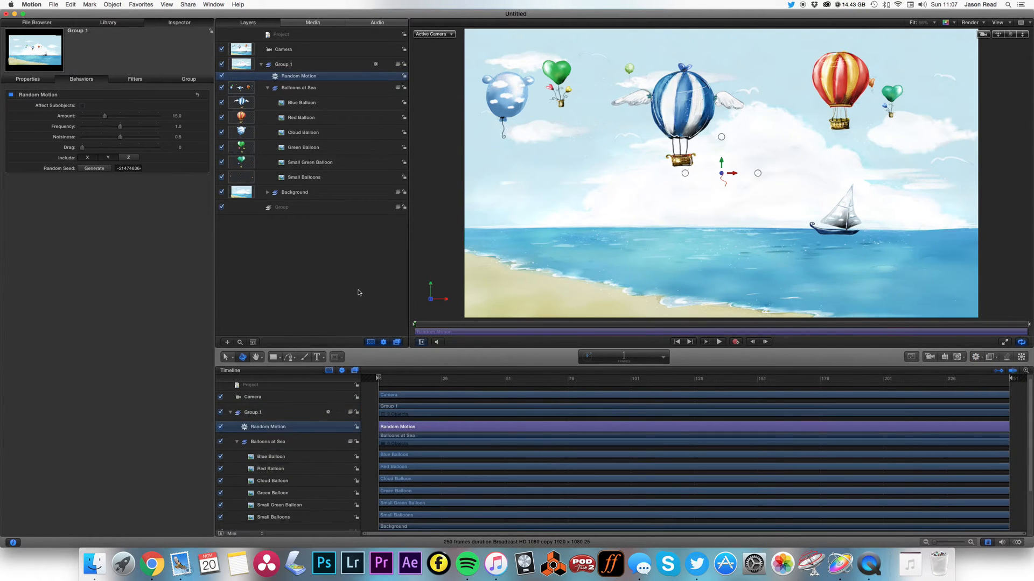
# Preview the drift and set Random Motion to Affect Subobjects individually
pyautogui.click(720, 342)
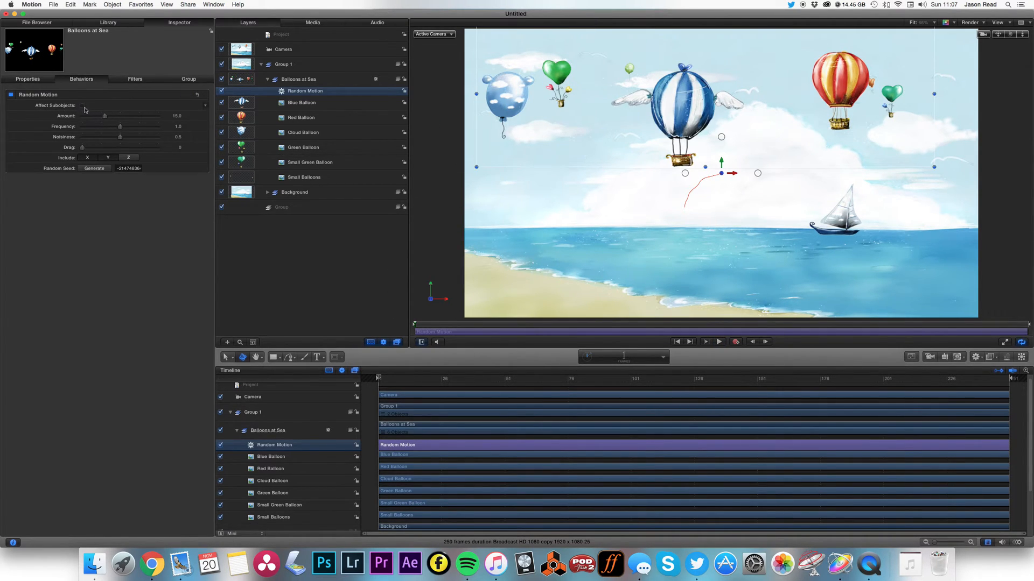
pyautogui.click(82, 106)
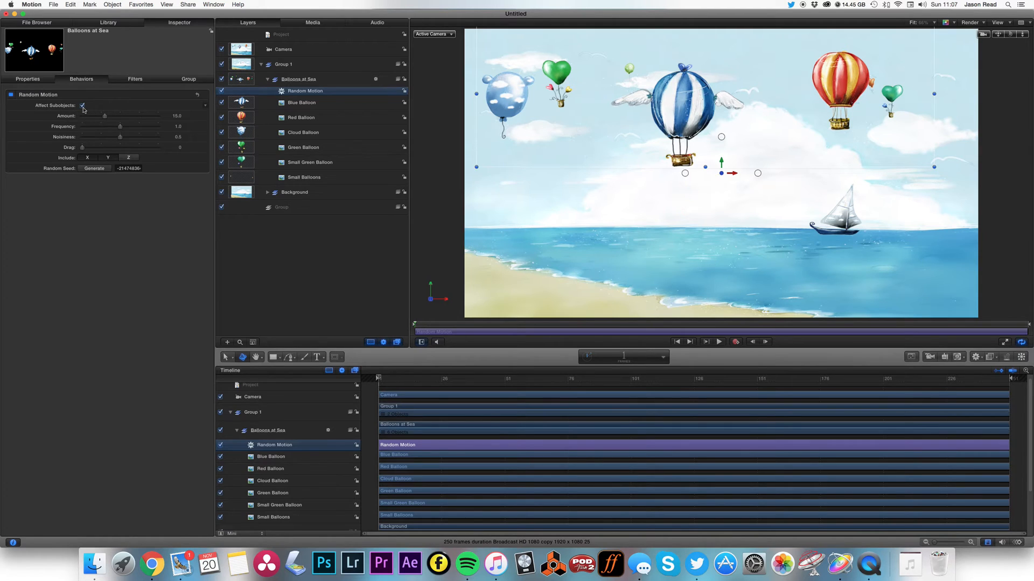
# Lower Random Motion Amount to 3 and Noisiness to 0.02, replaying to check the gentler drift
pyautogui.click(718, 340)
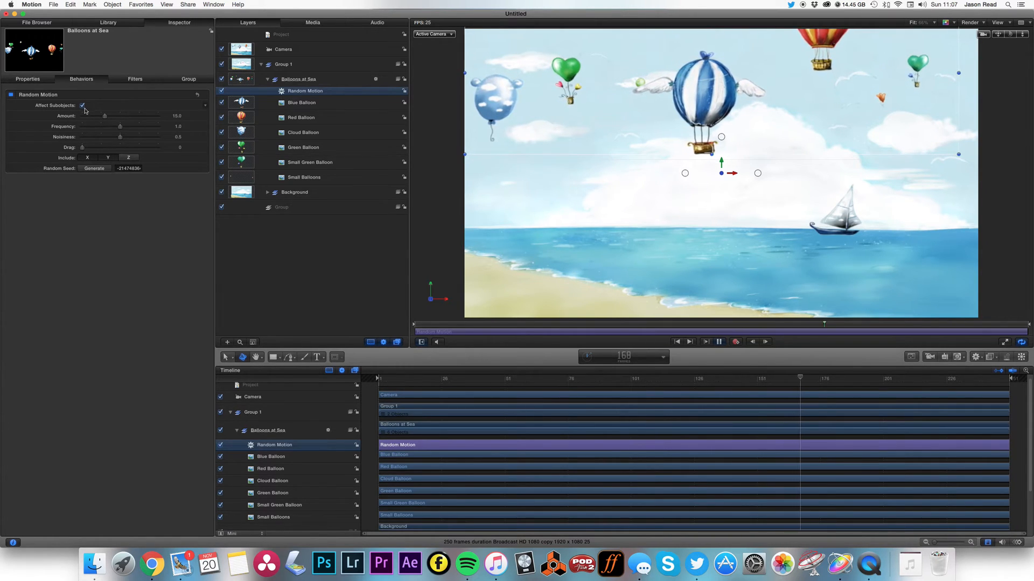
pyautogui.moveTo(104, 115); pyautogui.dragTo(94, 117)
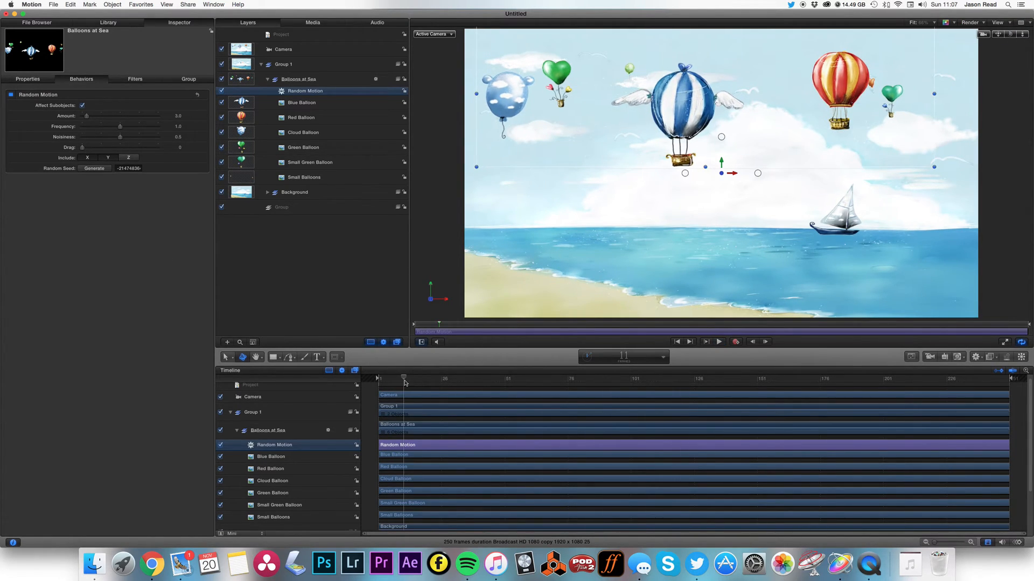
pyautogui.click(718, 341)
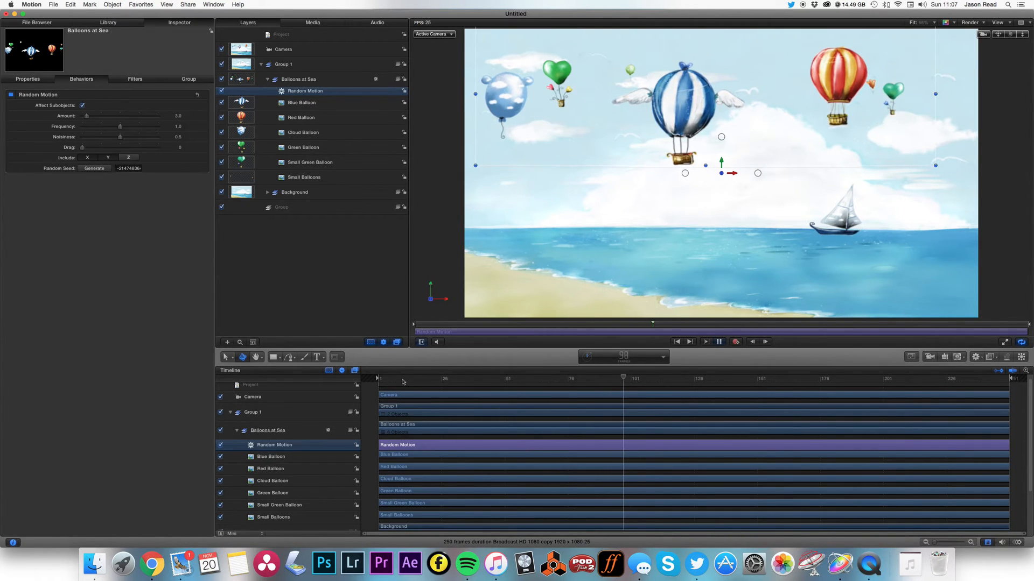
pyautogui.click(719, 342)
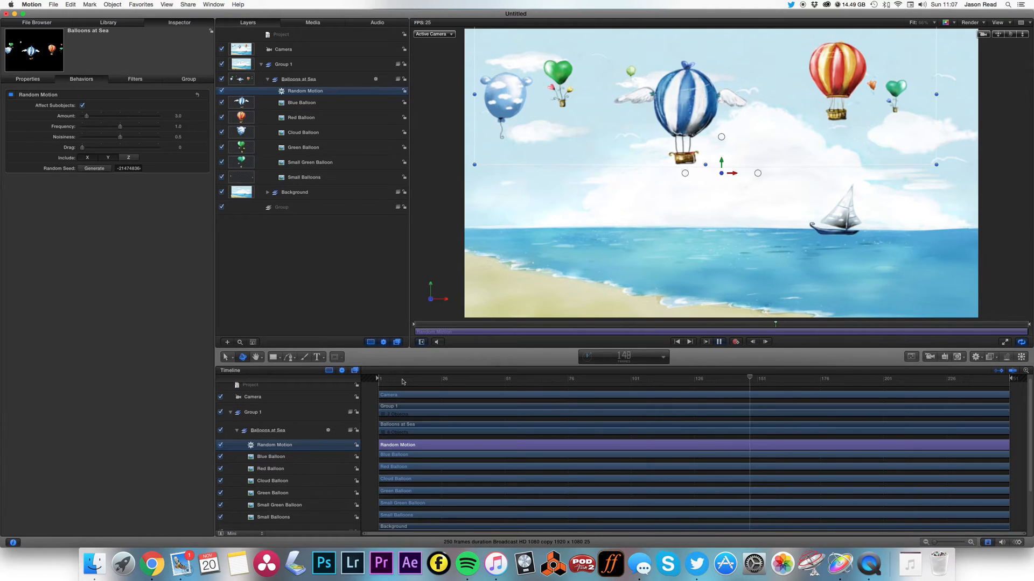
pyautogui.click(719, 341)
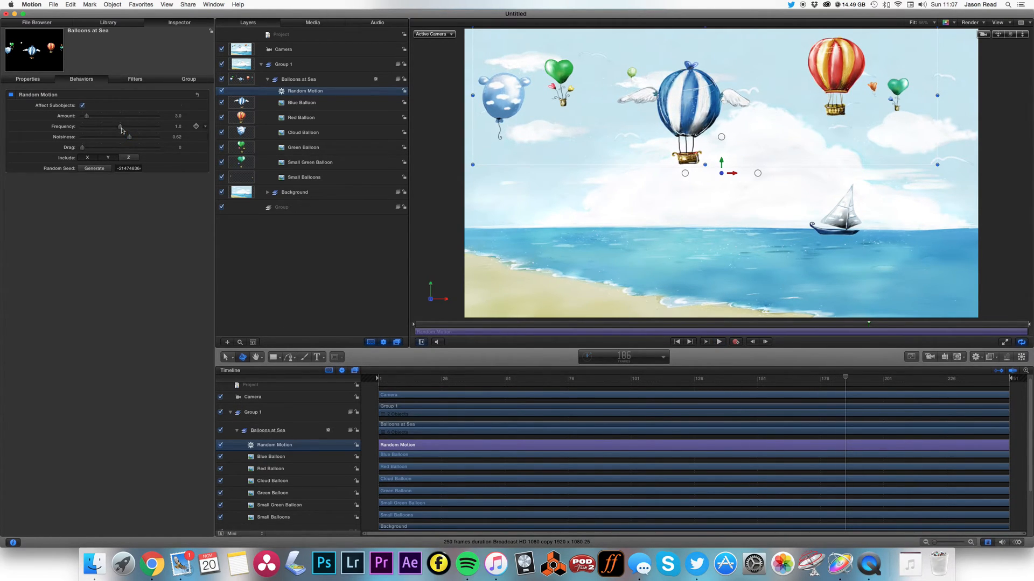
pyautogui.click(719, 341)
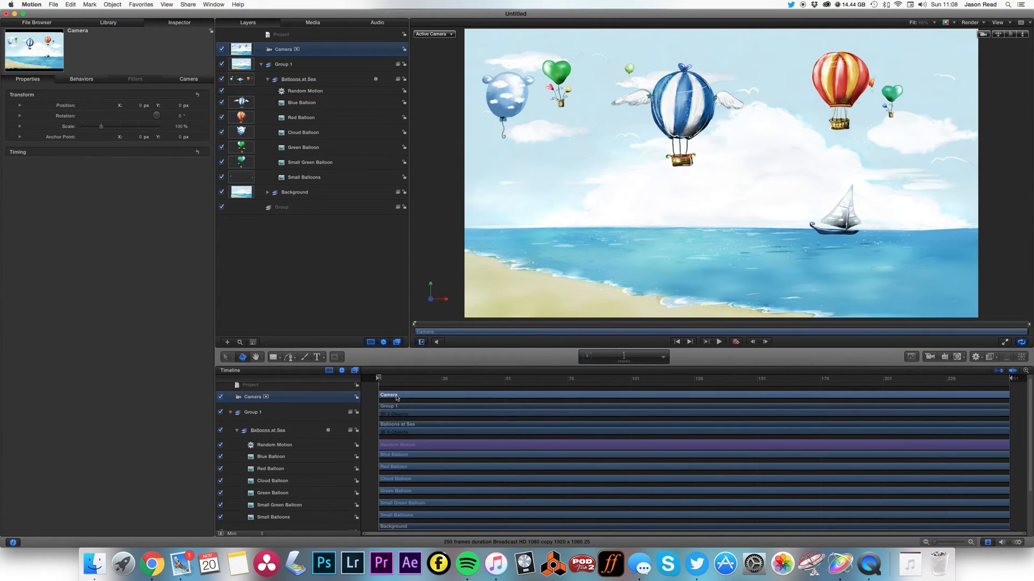
pyautogui.moveTo(167, 88)
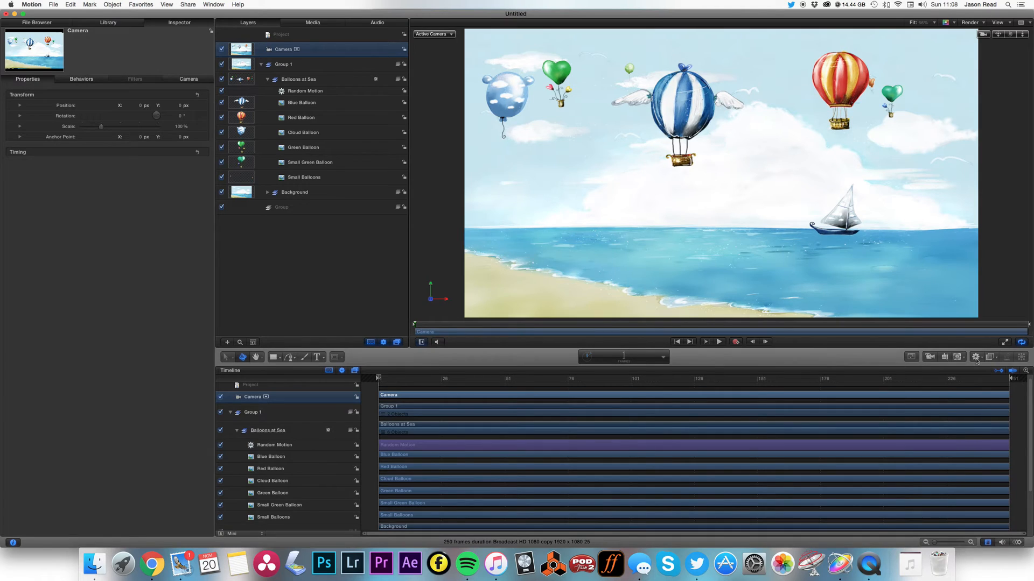
# Add a Dolly behaviour to the camera with Distance 2000 and preview the push-in
pyautogui.click(977, 356)
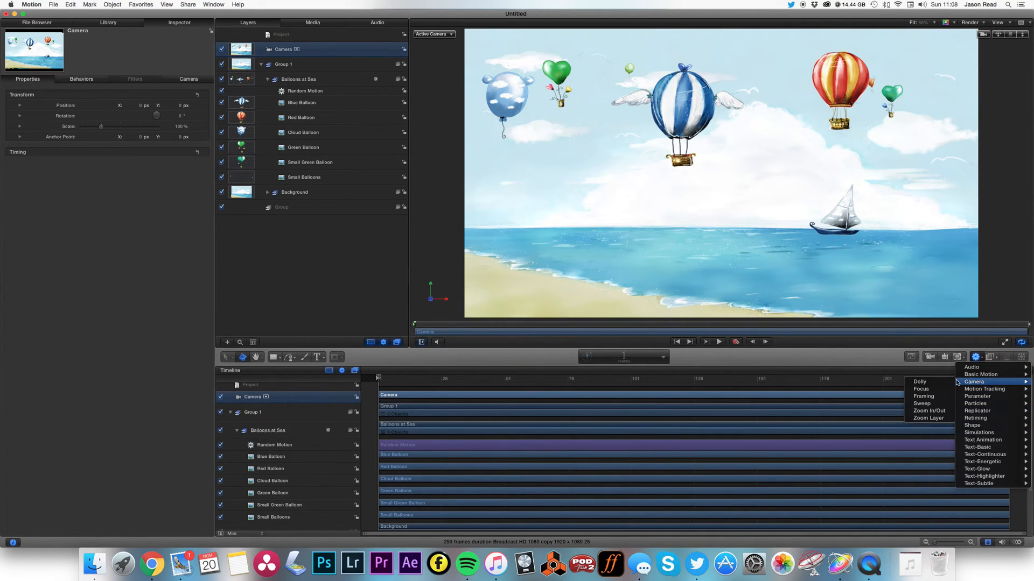
pyautogui.click(919, 382)
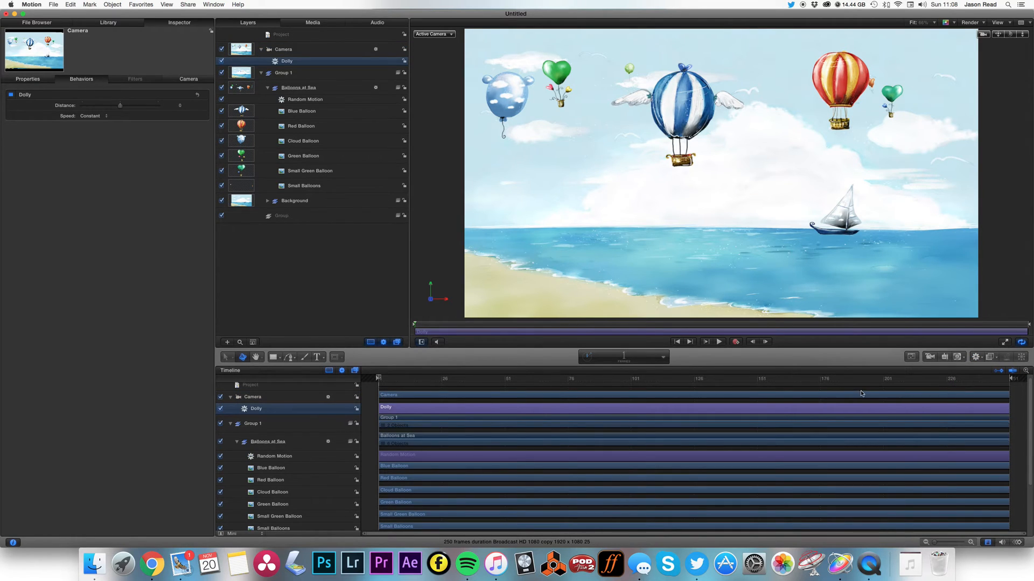
pyautogui.click(1016, 382)
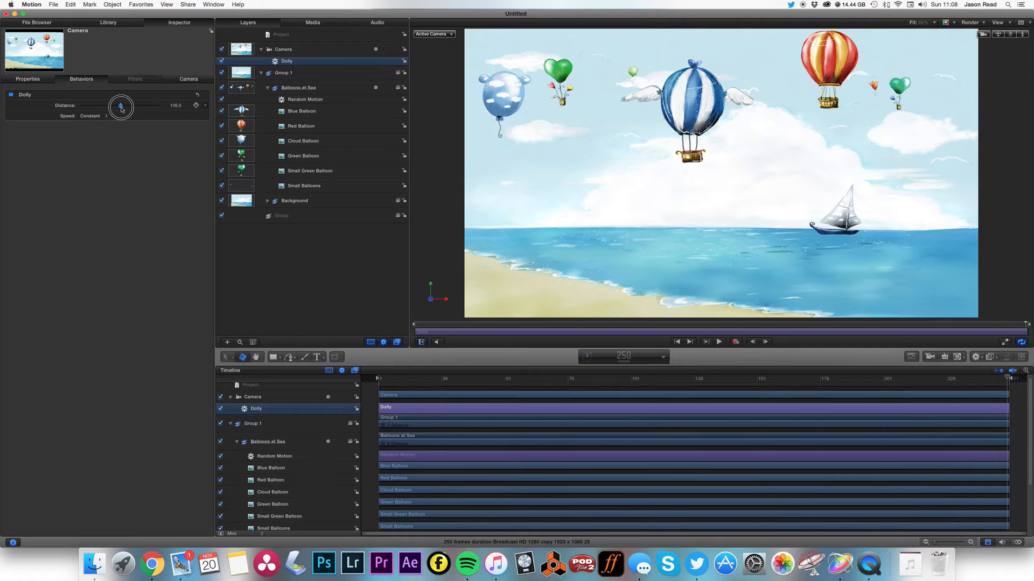
pyautogui.moveTo(121, 106); pyautogui.dragTo(128, 107)
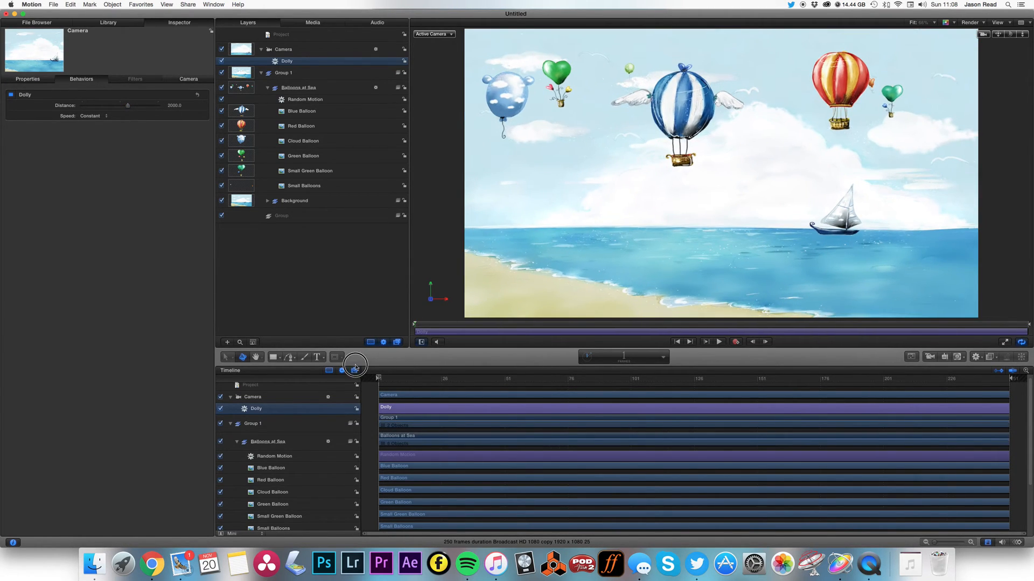
pyautogui.click(717, 341)
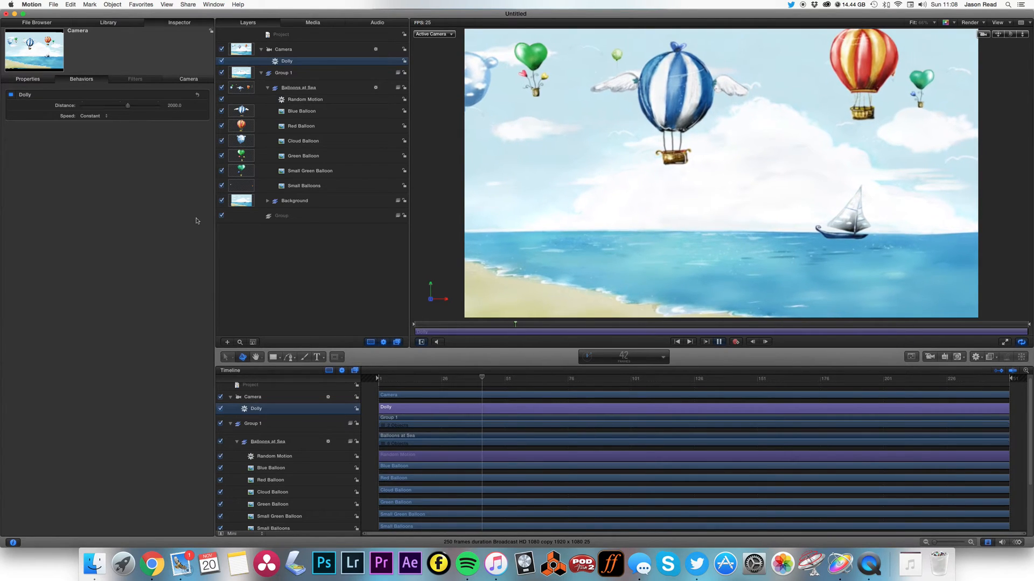
pyautogui.click(104, 115)
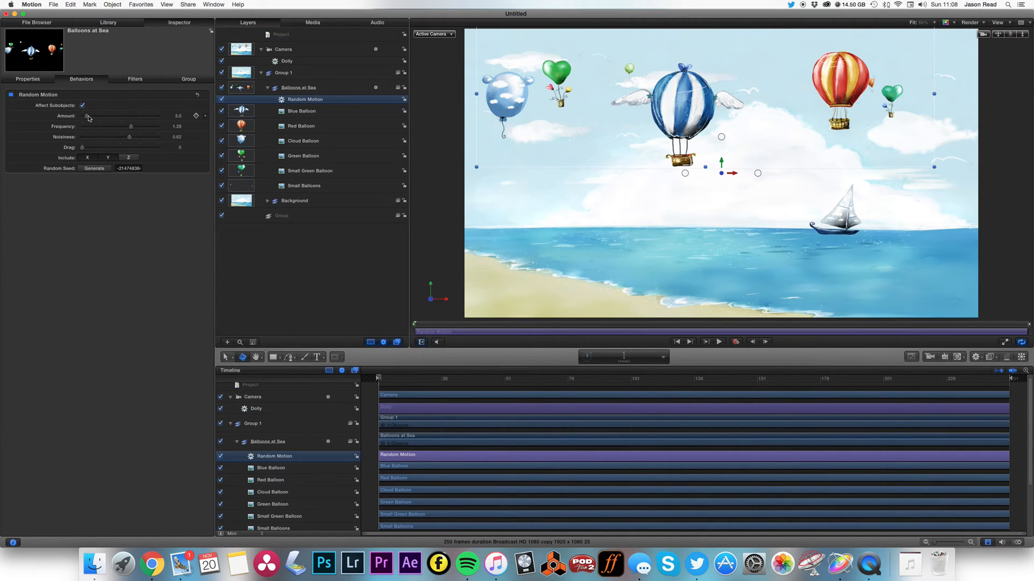
# Raise the Random Motion amount to 13 and expand the Background group in the Layers list
pyautogui.moveTo(88, 117); pyautogui.dragTo(103, 116)
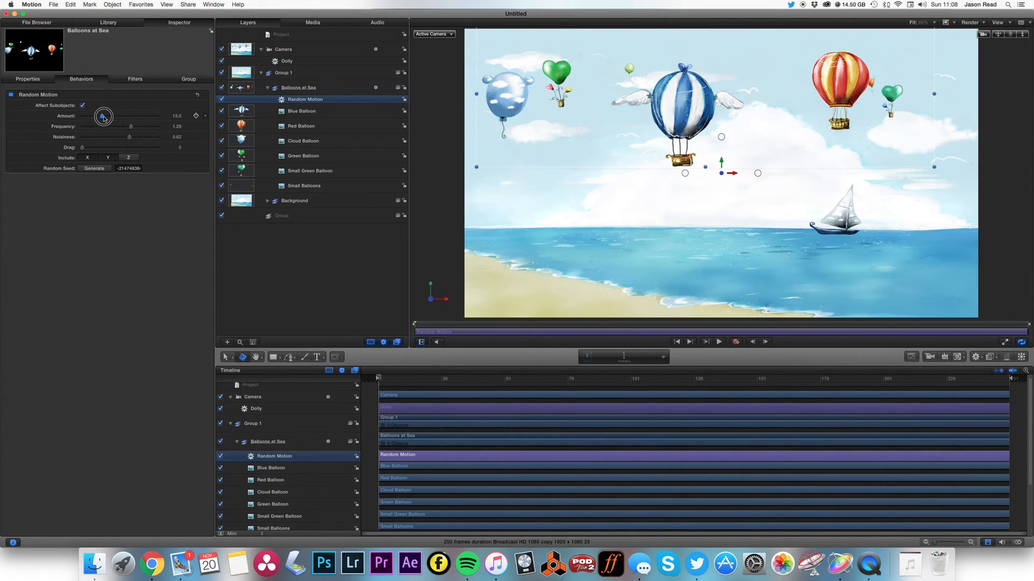
pyautogui.click(719, 341)
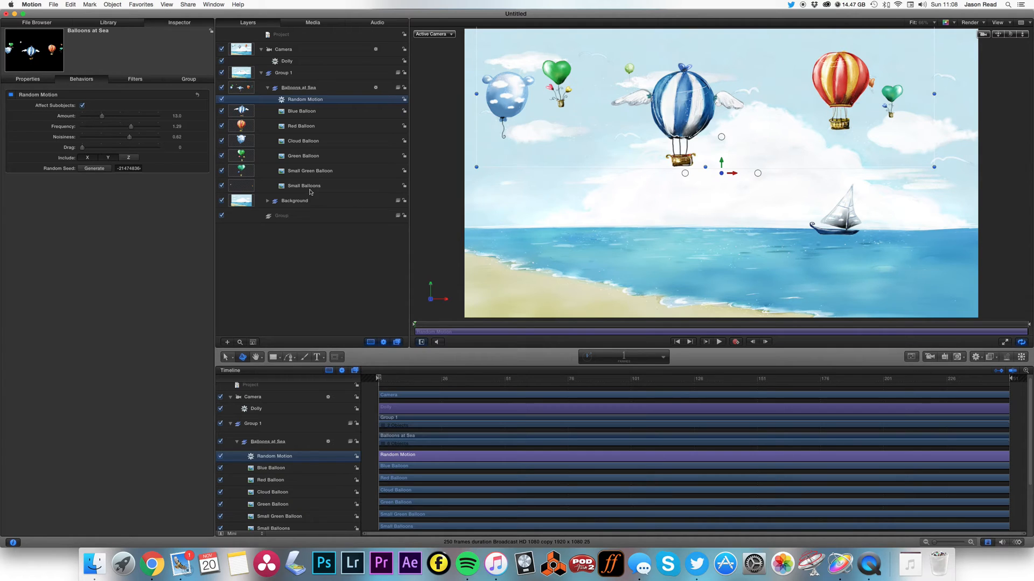
pyautogui.click(294, 201)
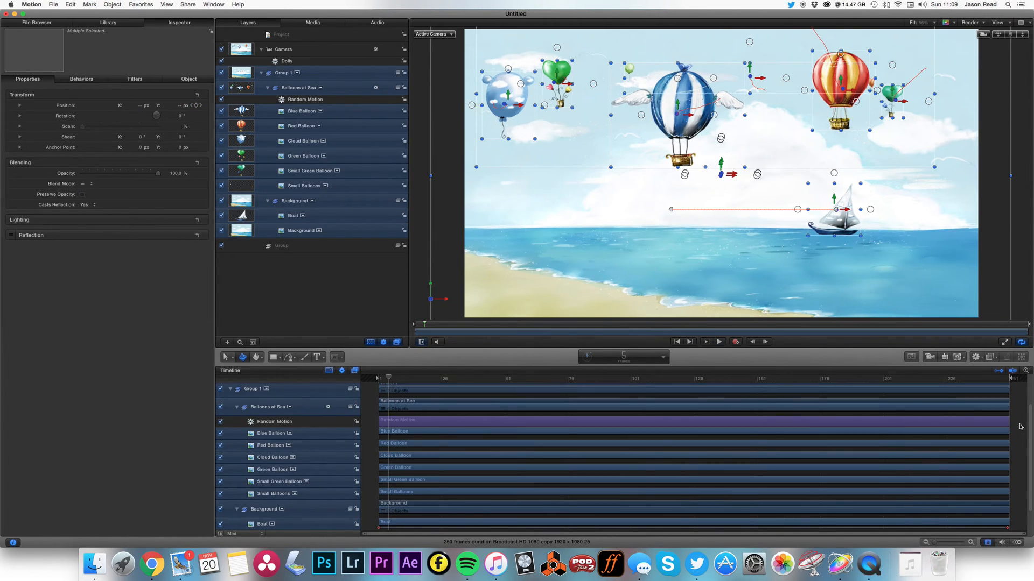
# Enable Depth of Field in the canvas Render options and move to the shot's final frame
pyautogui.click(718, 341)
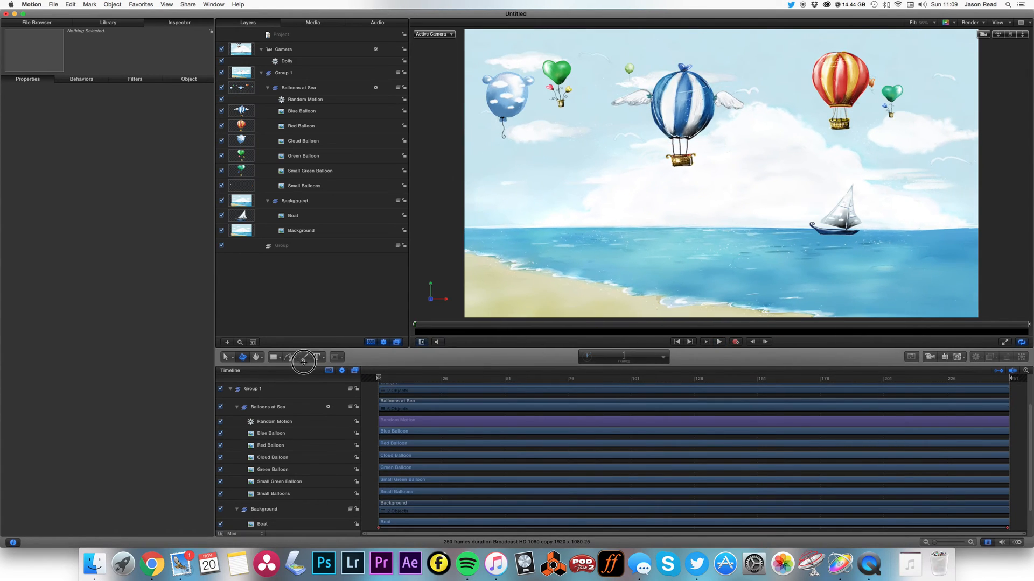
pyautogui.click(972, 22)
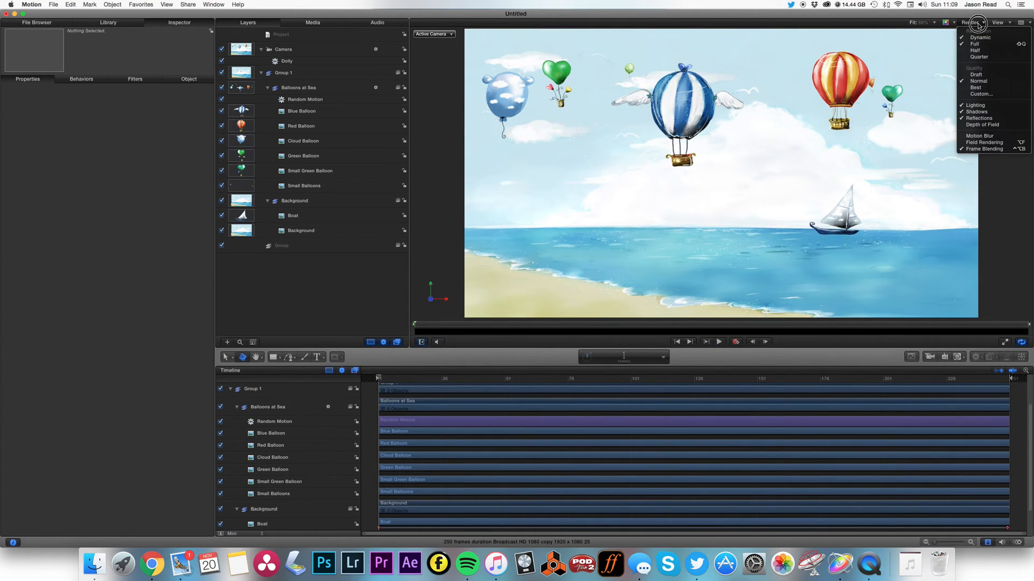
pyautogui.click(970, 22)
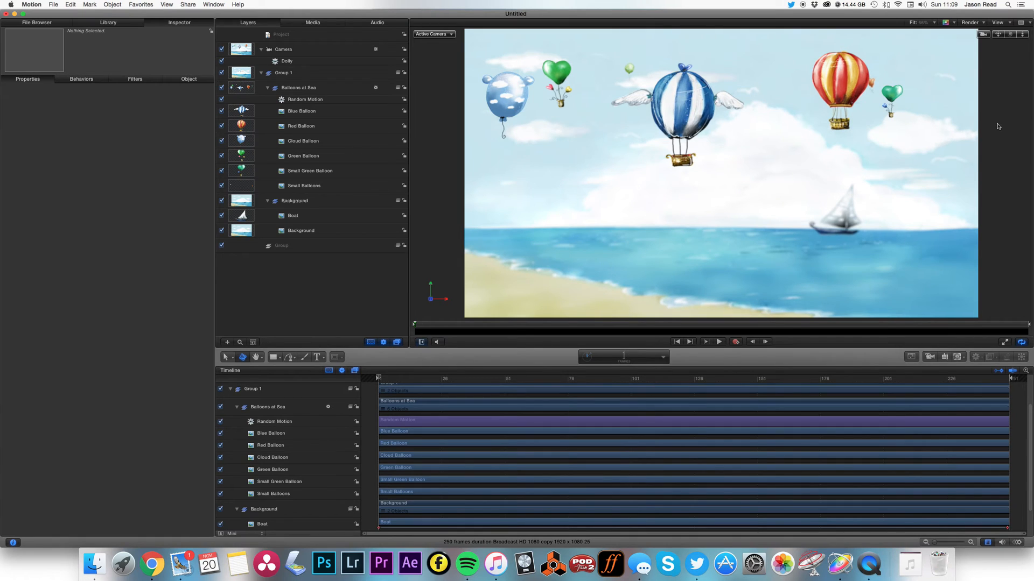
pyautogui.click(718, 341)
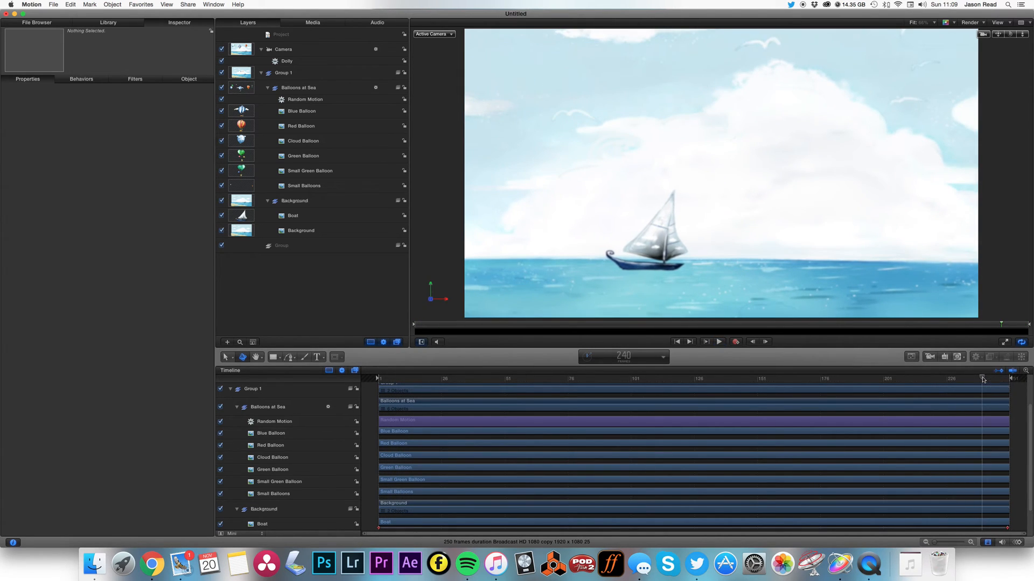
pyautogui.click(432, 34)
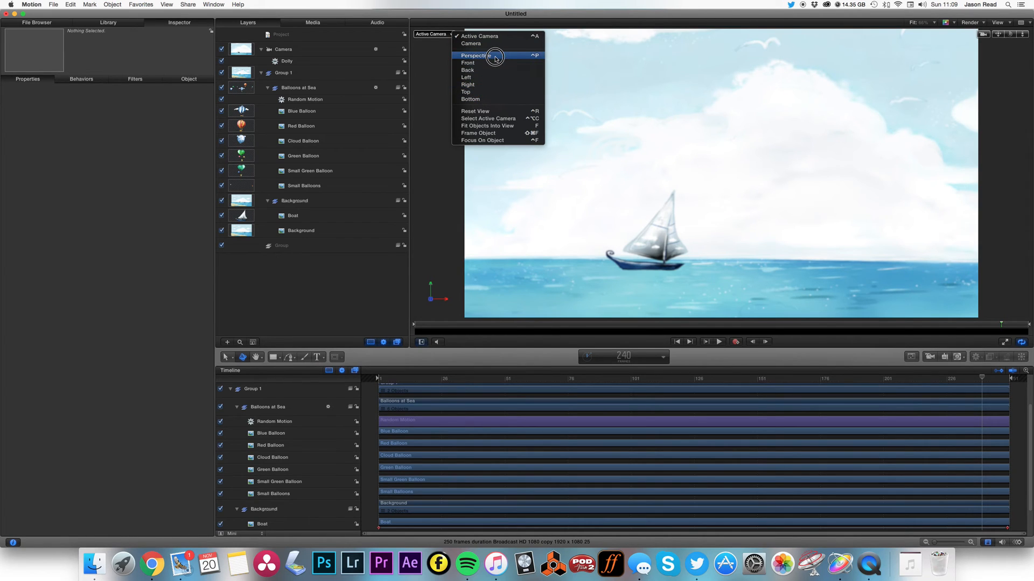
# Switch to Perspective view, select the Camera and adjust its near and far clipping planes
pyautogui.click(474, 55)
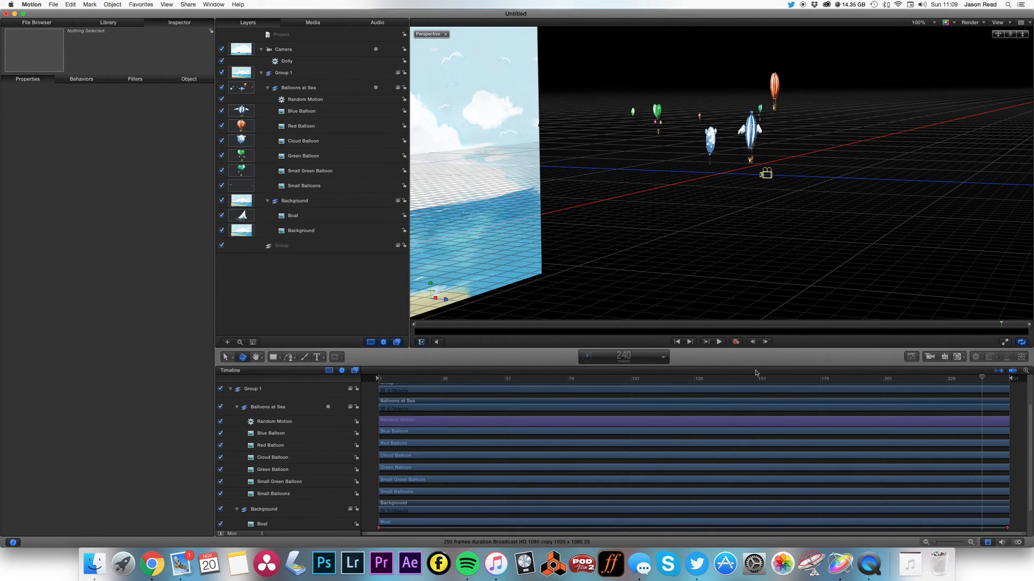
pyautogui.click(283, 49)
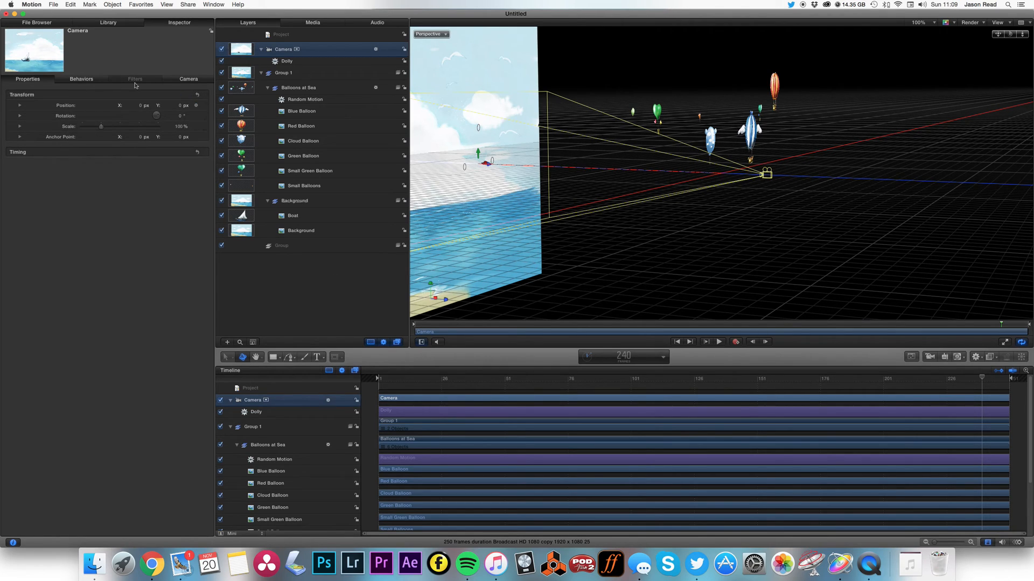
pyautogui.click(188, 79)
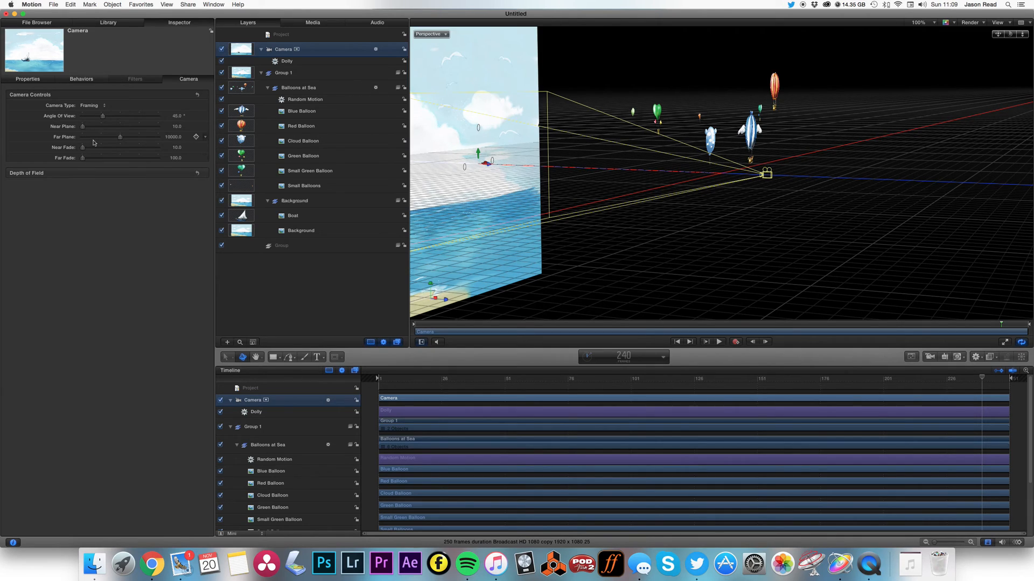
pyautogui.moveTo(120, 138); pyautogui.dragTo(135, 137)
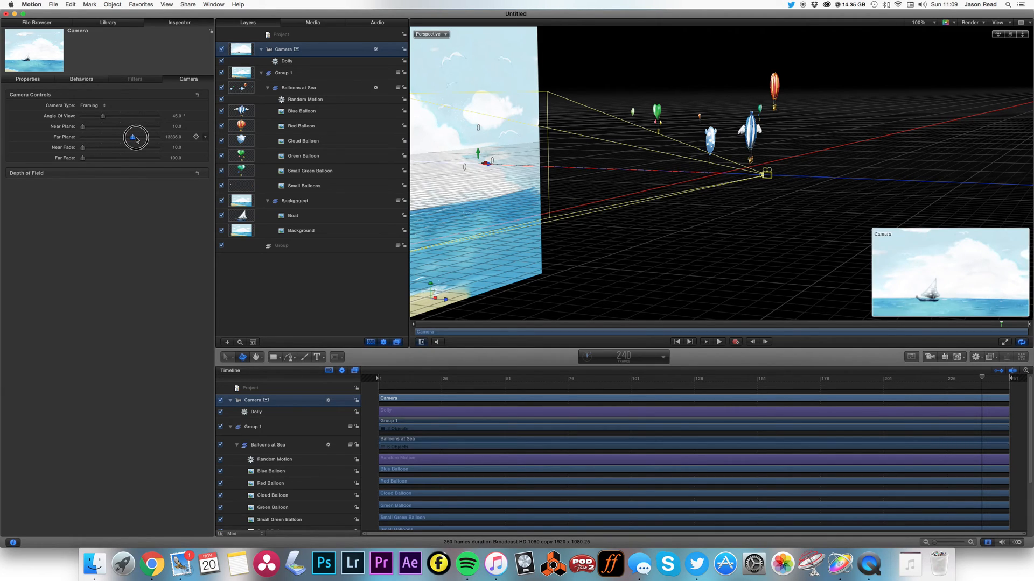
pyautogui.moveTo(132, 137); pyautogui.dragTo(150, 137)
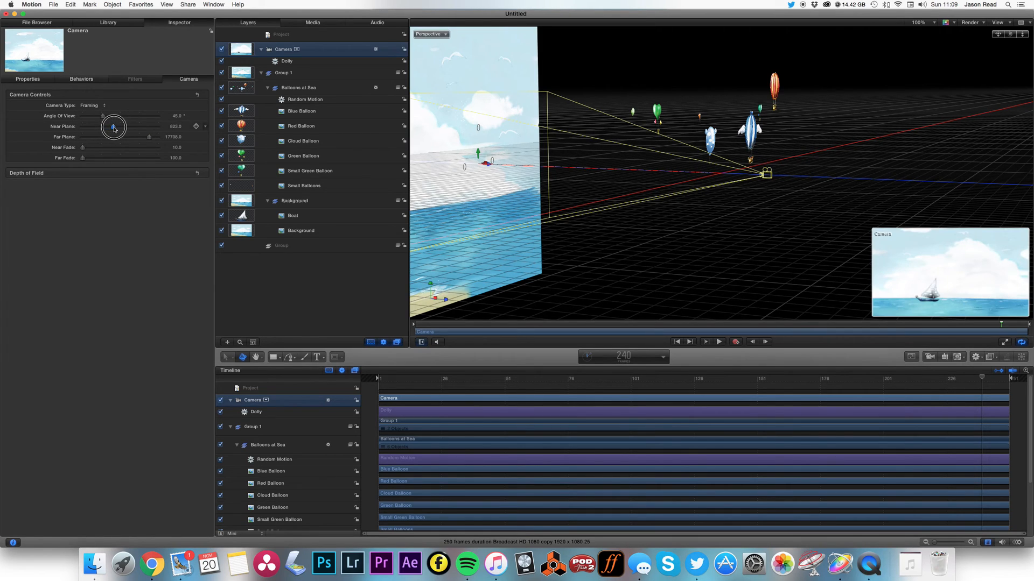
pyautogui.moveTo(113, 127); pyautogui.dragTo(84, 127)
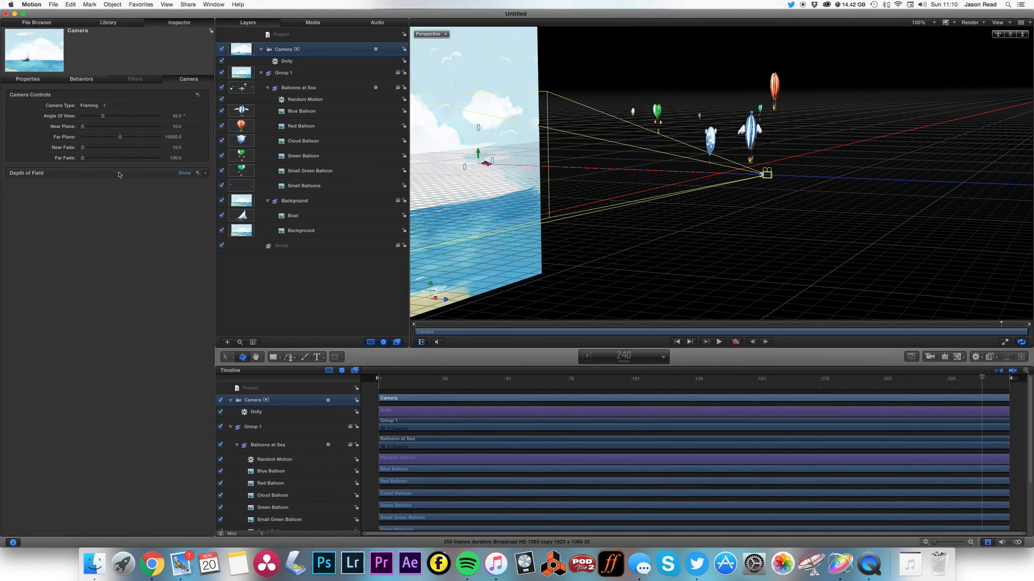
# Set the camera's depth-of-field far focus to 850 and return to the Active Camera view
pyautogui.click(185, 173)
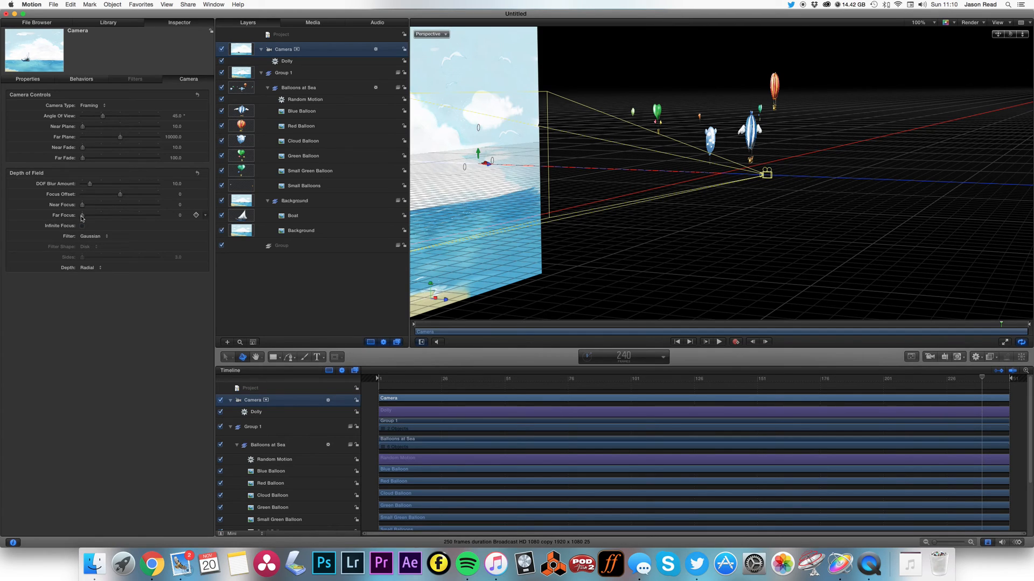
pyautogui.moveTo(80, 215); pyautogui.dragTo(125, 218)
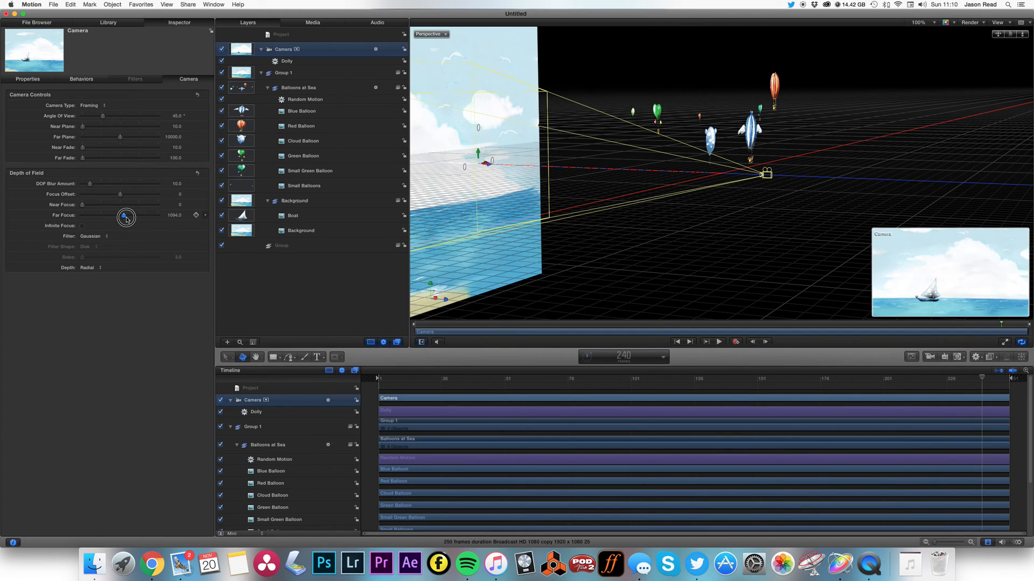
pyautogui.moveTo(125, 217); pyautogui.dragTo(132, 218)
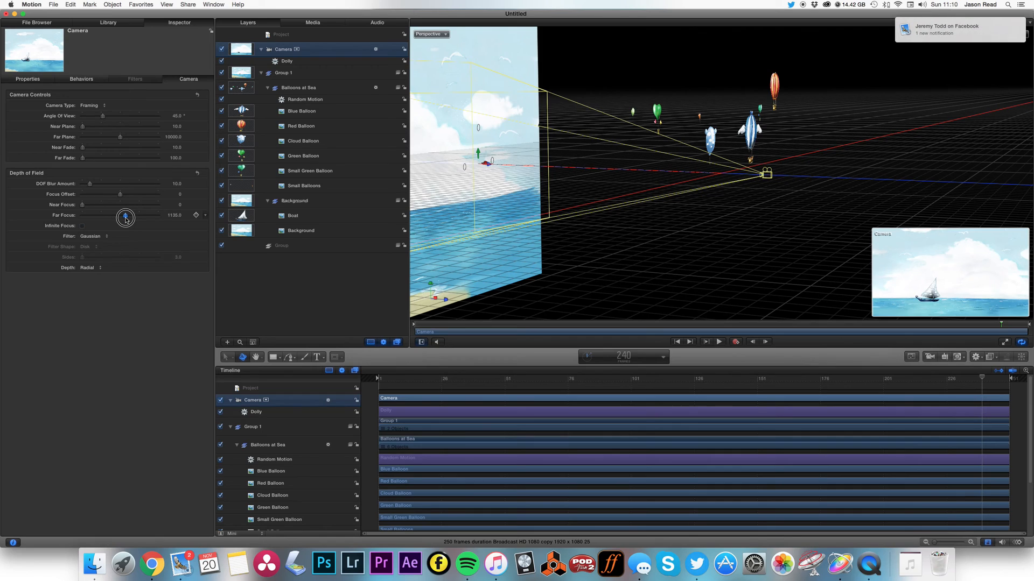
pyautogui.moveTo(125, 217); pyautogui.dragTo(129, 218)
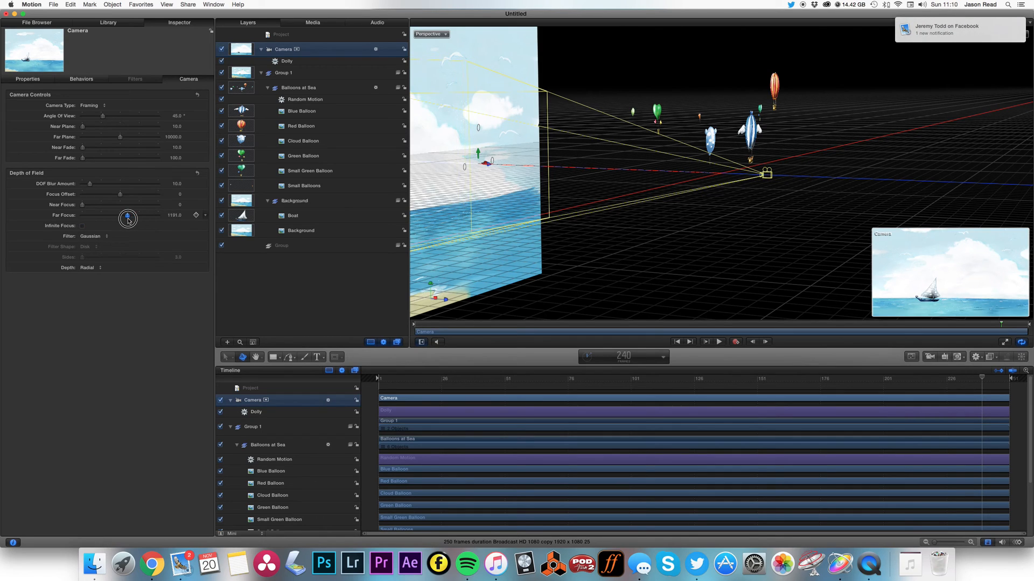
pyautogui.moveTo(128, 218); pyautogui.dragTo(118, 218)
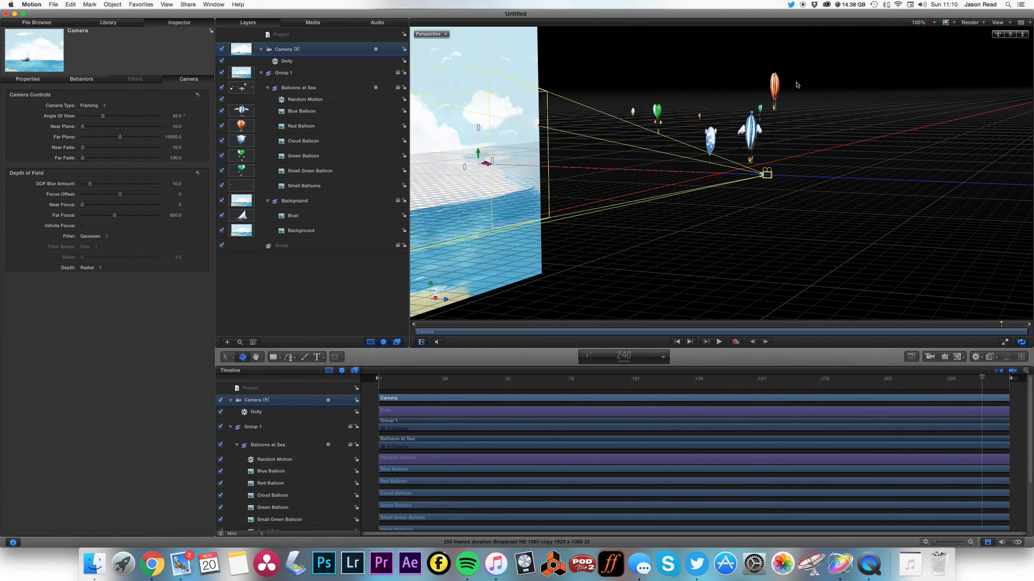
pyautogui.moveTo(443, 41)
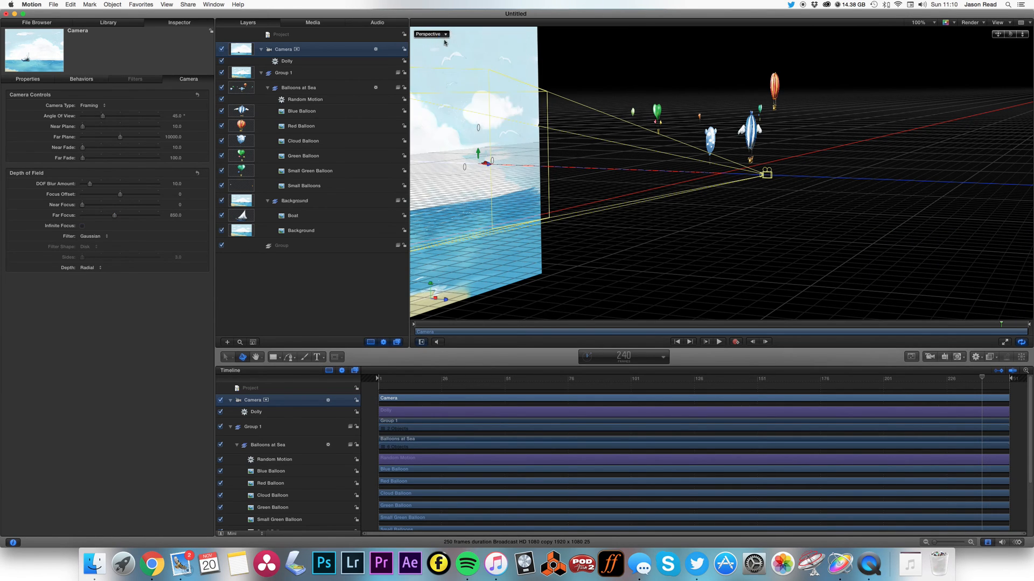
pyautogui.click(430, 33)
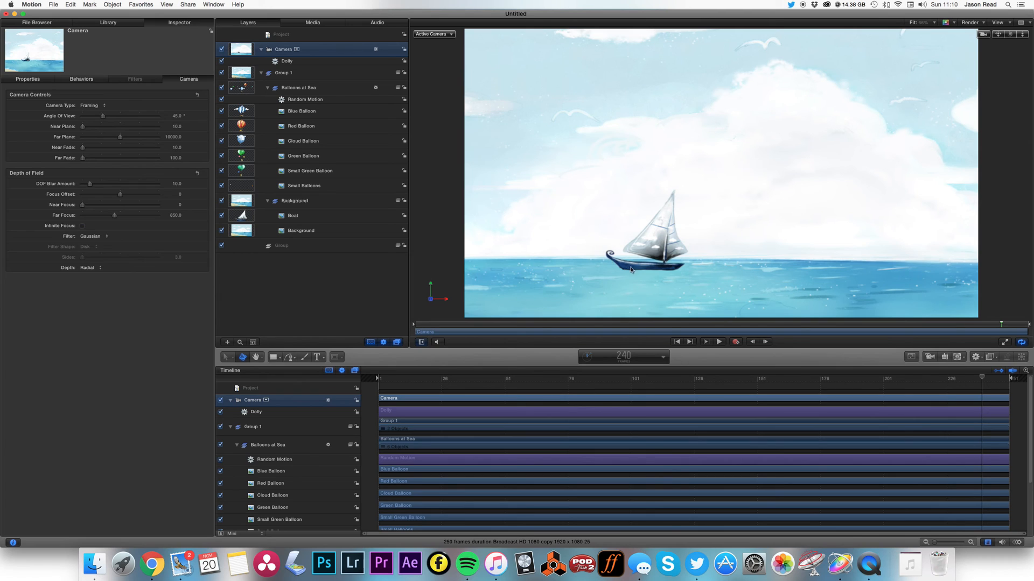
pyautogui.click(340, 370)
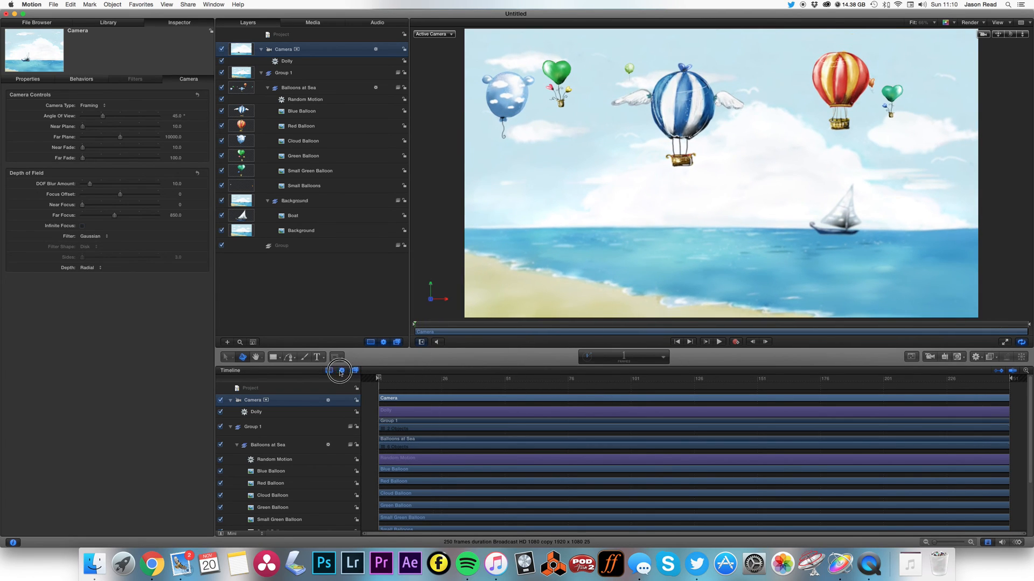
pyautogui.click(720, 342)
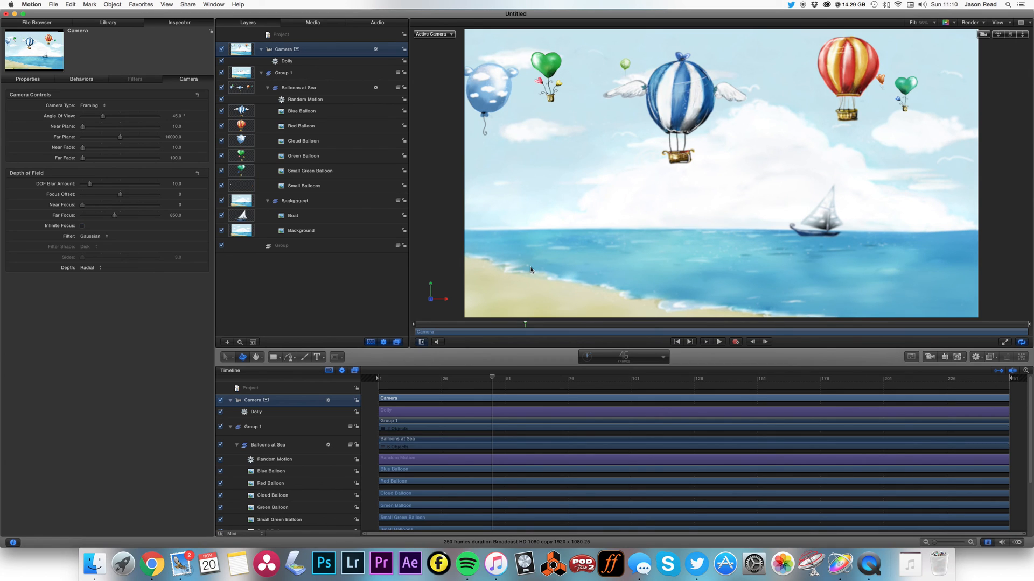
pyautogui.moveTo(492, 378); pyautogui.dragTo(374, 379)
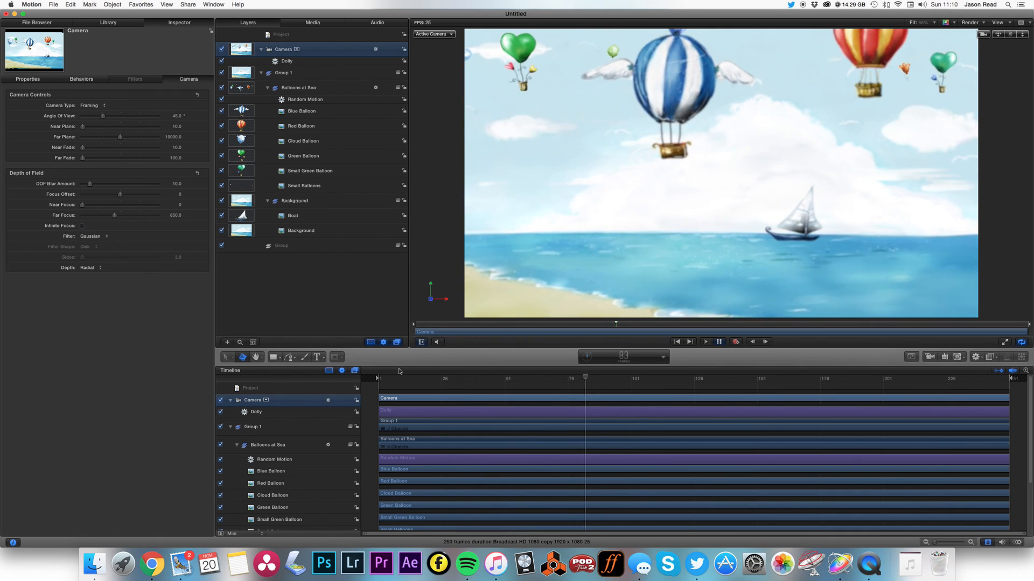
pyautogui.moveTo(583, 379); pyautogui.dragTo(709, 378)
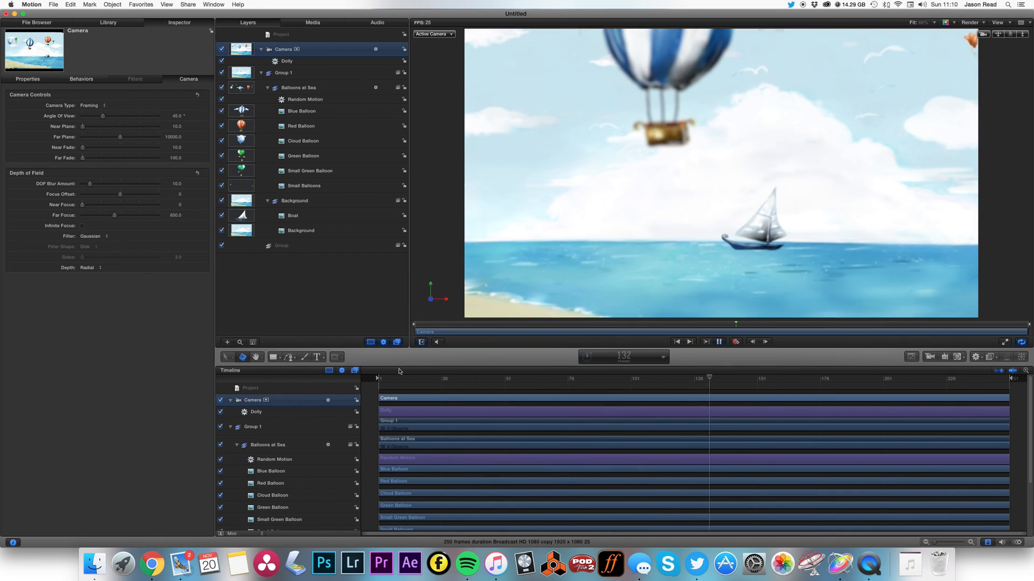